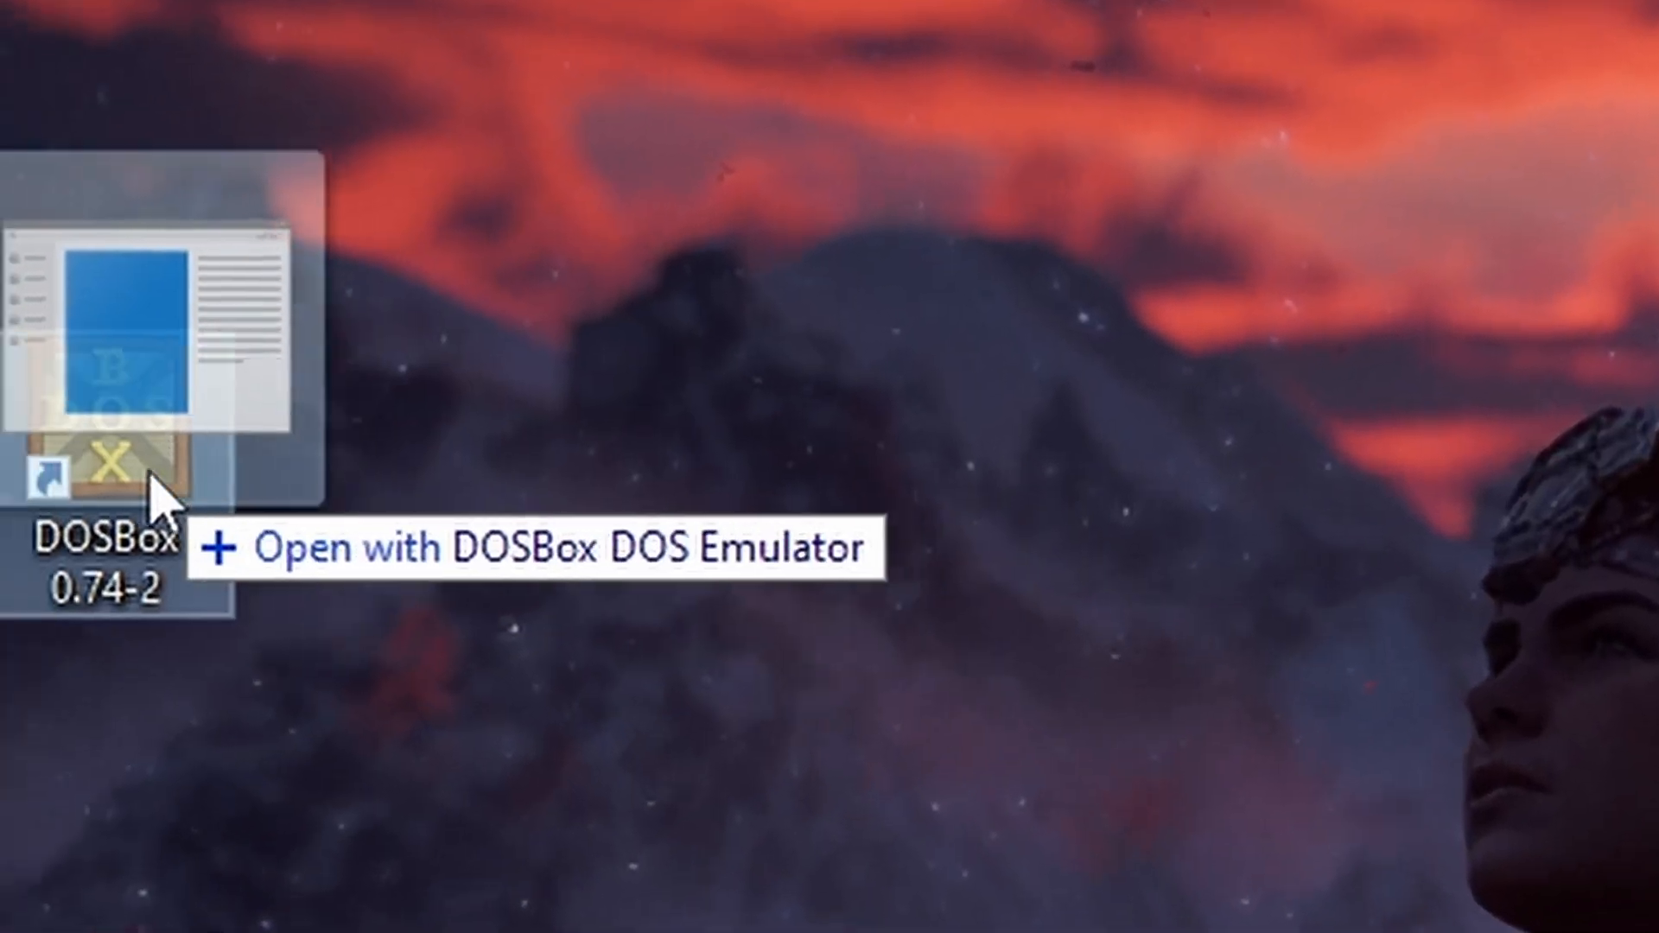
- Launch SkyRoads in DOSBox by dropping skyroads.exe onto the DOSBox shortcut
{"action": "double_click", "coordinate": [111, 403]}
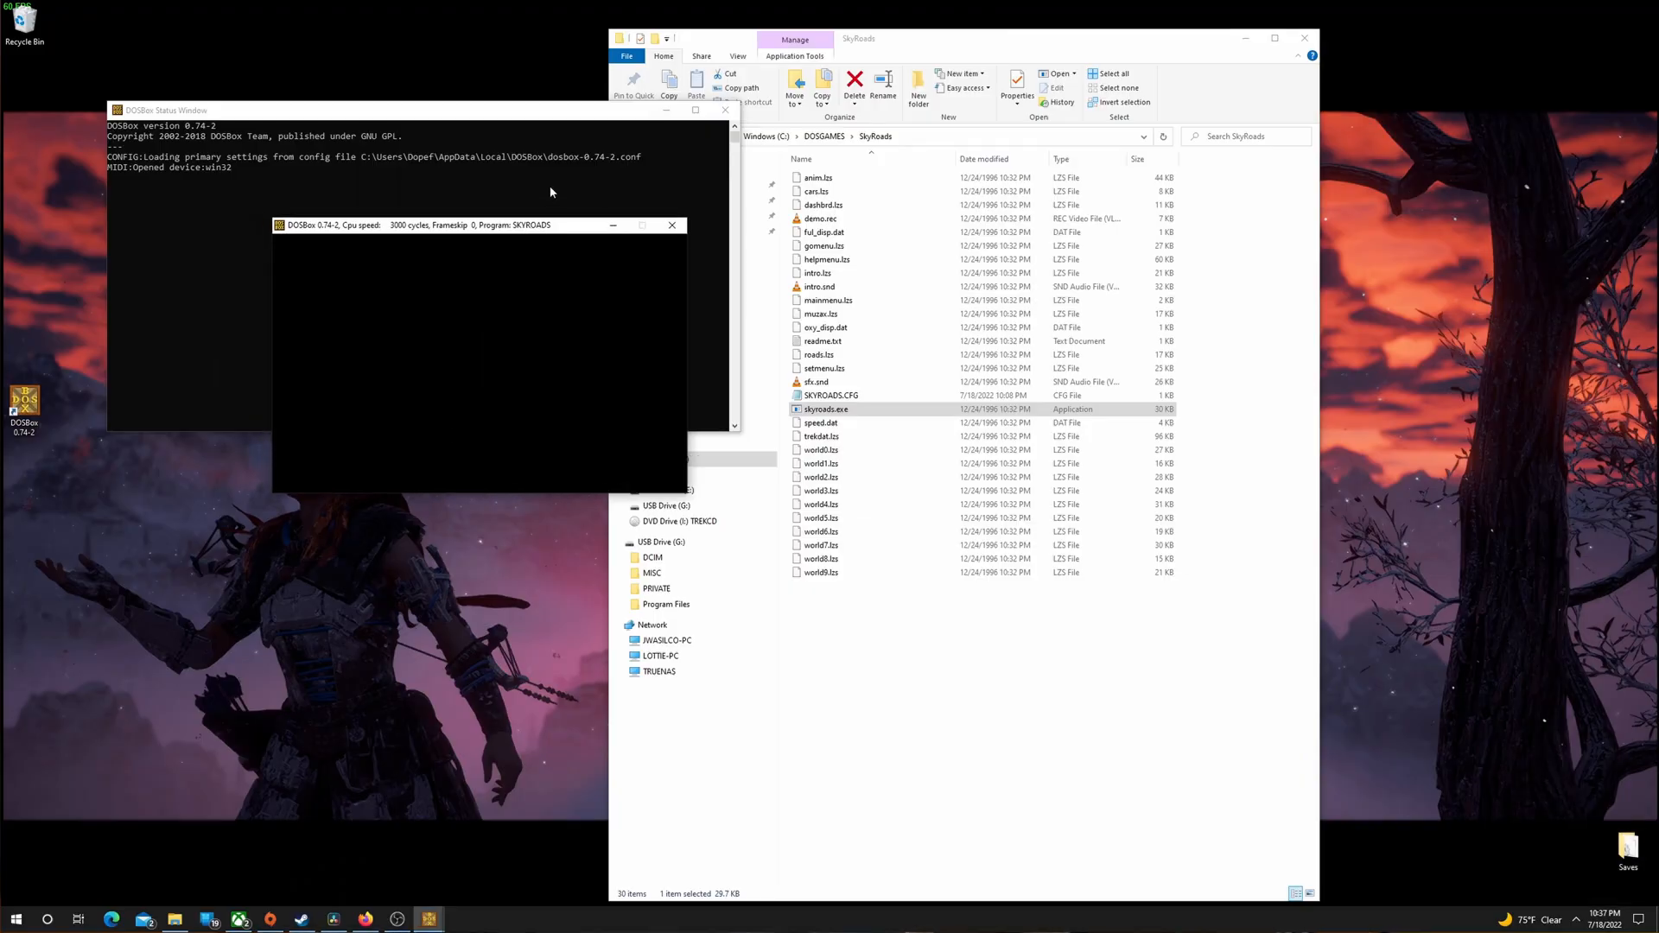
{"action": "double_click", "coordinate": [826, 410]}
{"action": "type", "text": "dosbox"}
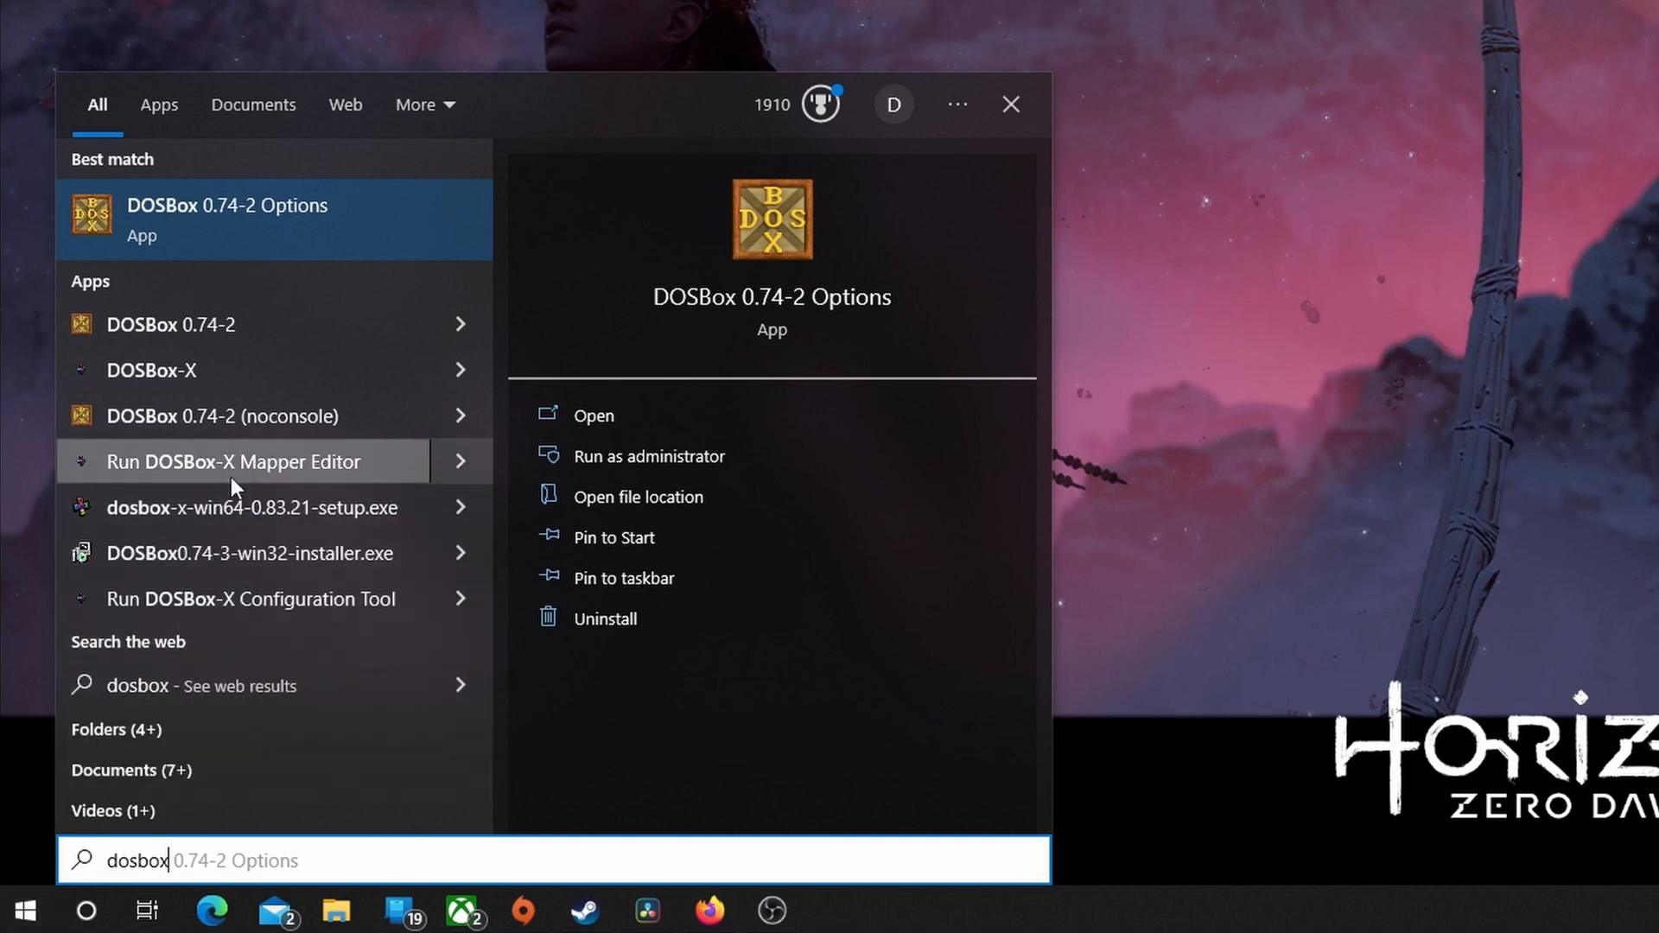
{"action": "mouse_move", "coordinate": [313, 218]}
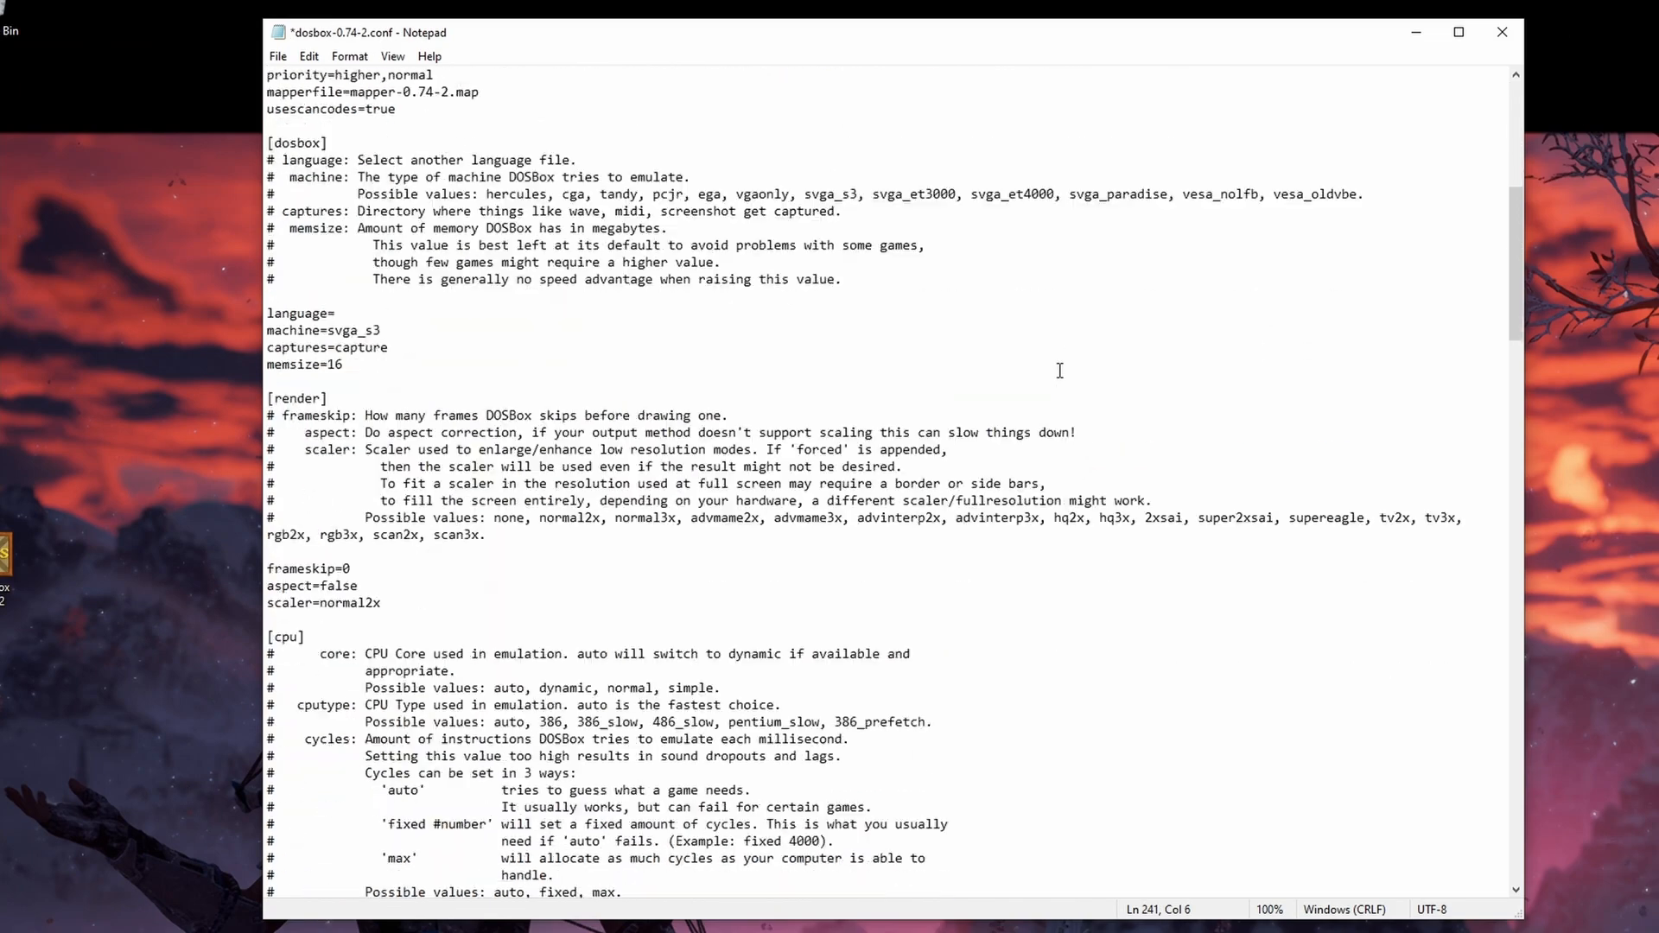
- Scroll the DOSBox 0.74-2 config to its [autoexec] section at the end
{"action": "scroll", "scroll_direction": "down", "scroll_amount": 3}
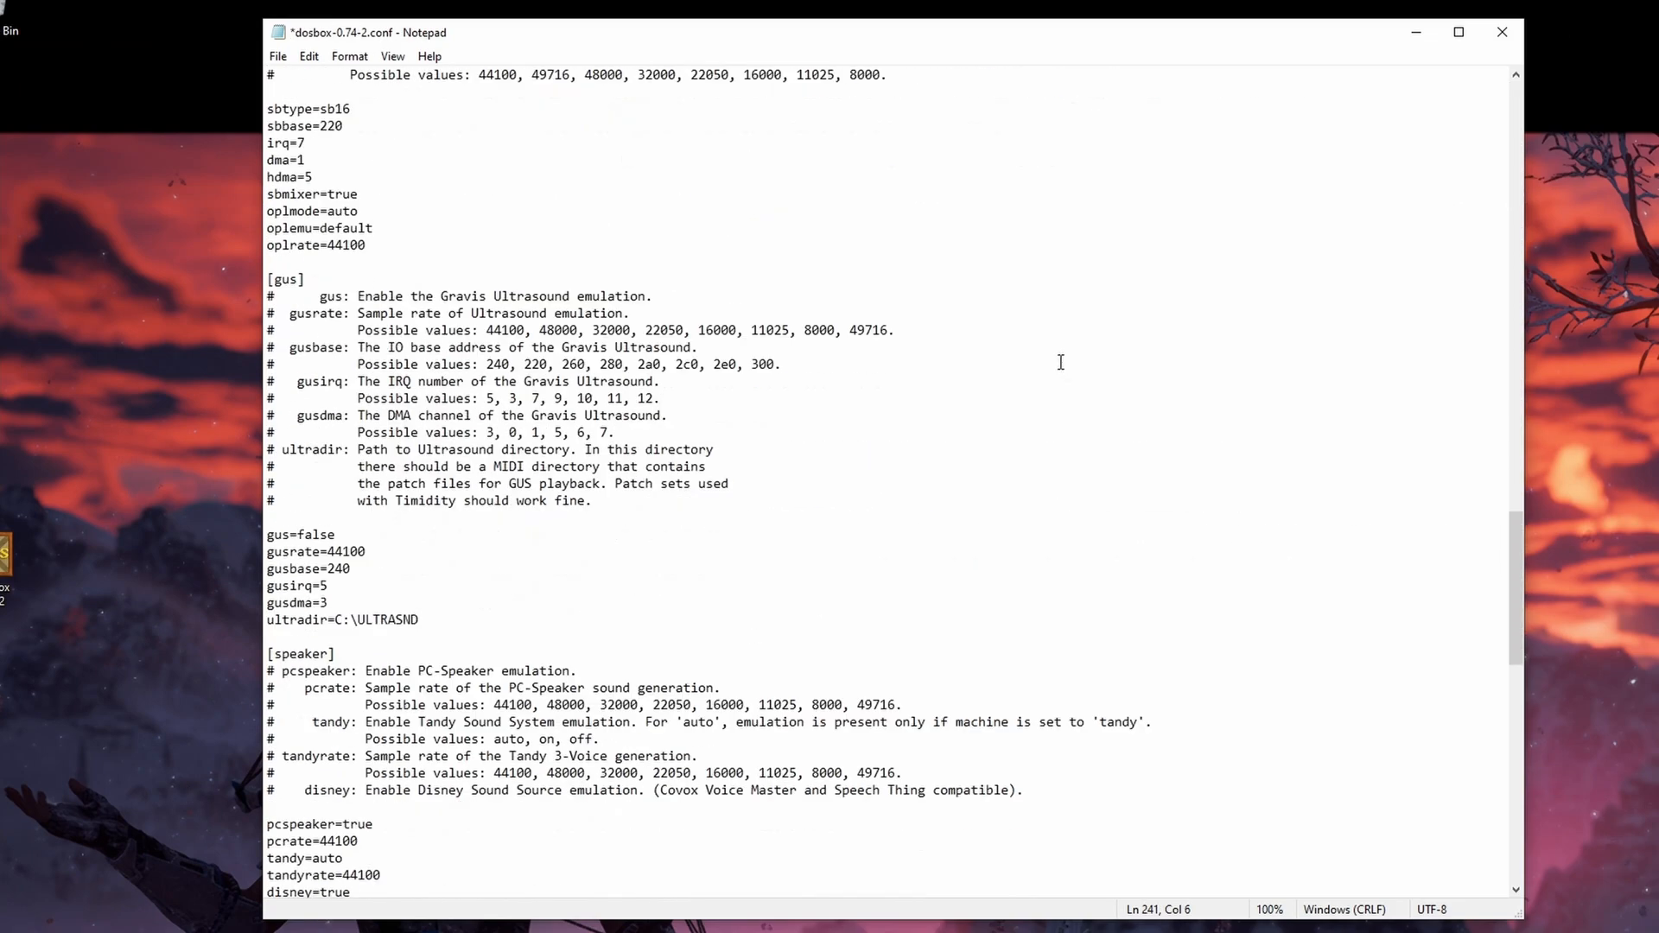
{"action": "scroll", "scroll_direction": "down", "scroll_amount": 3}
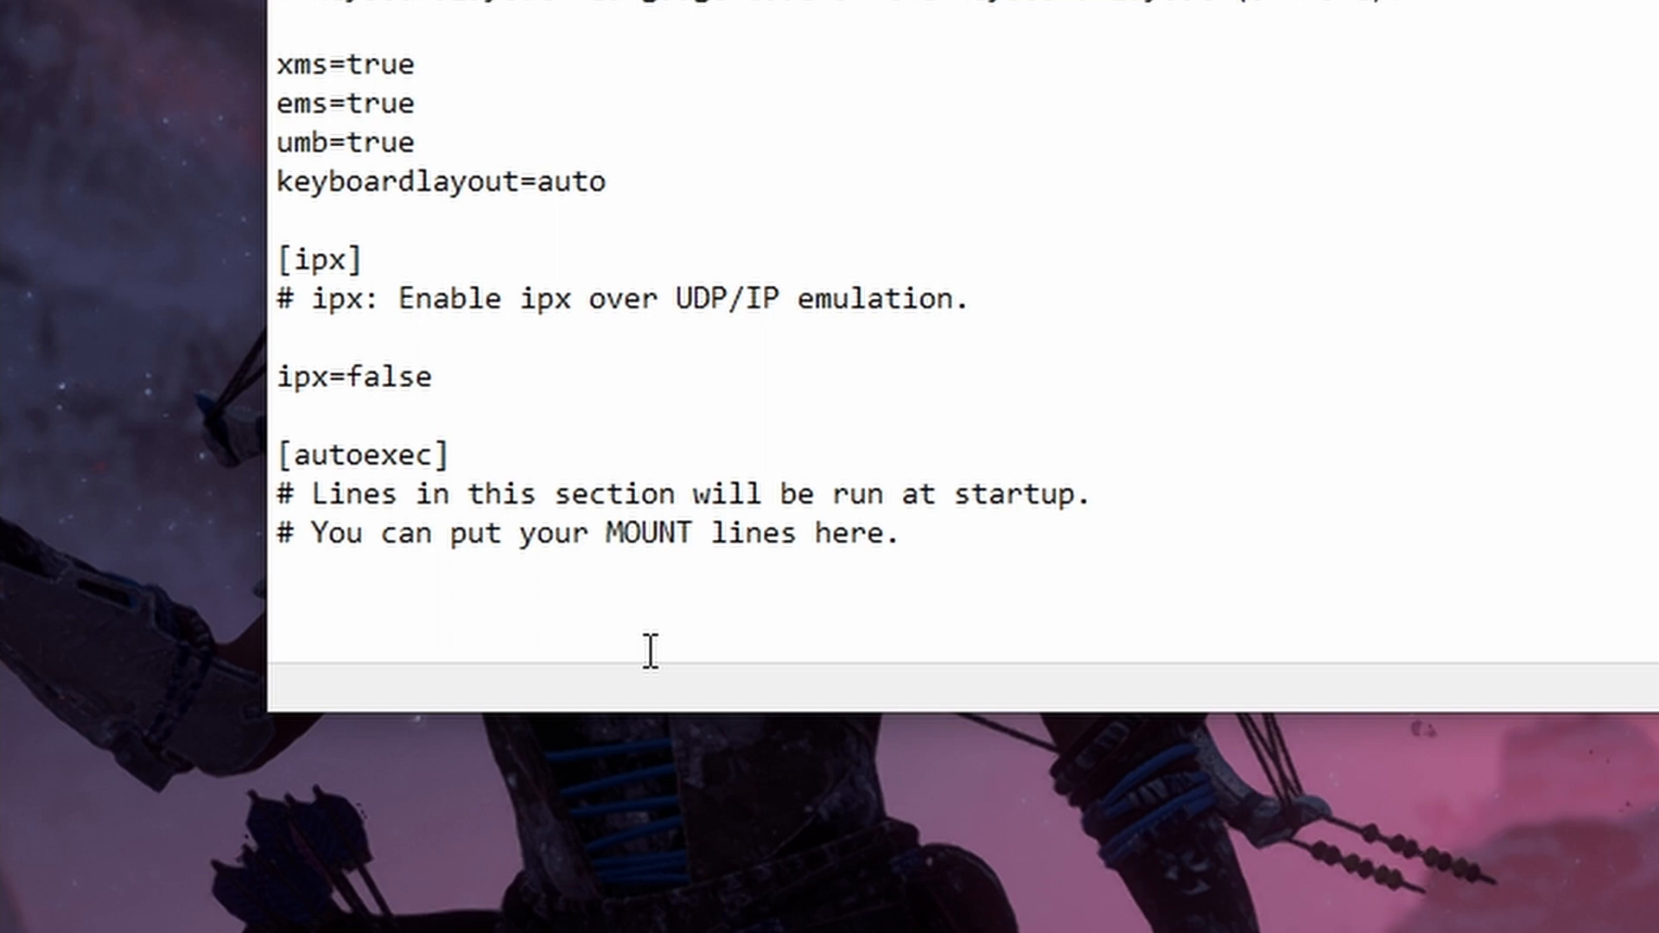
- Add the line "mount D I:\ -t cdrom" under [autoexec]
{"action": "type", "text": "mount"}
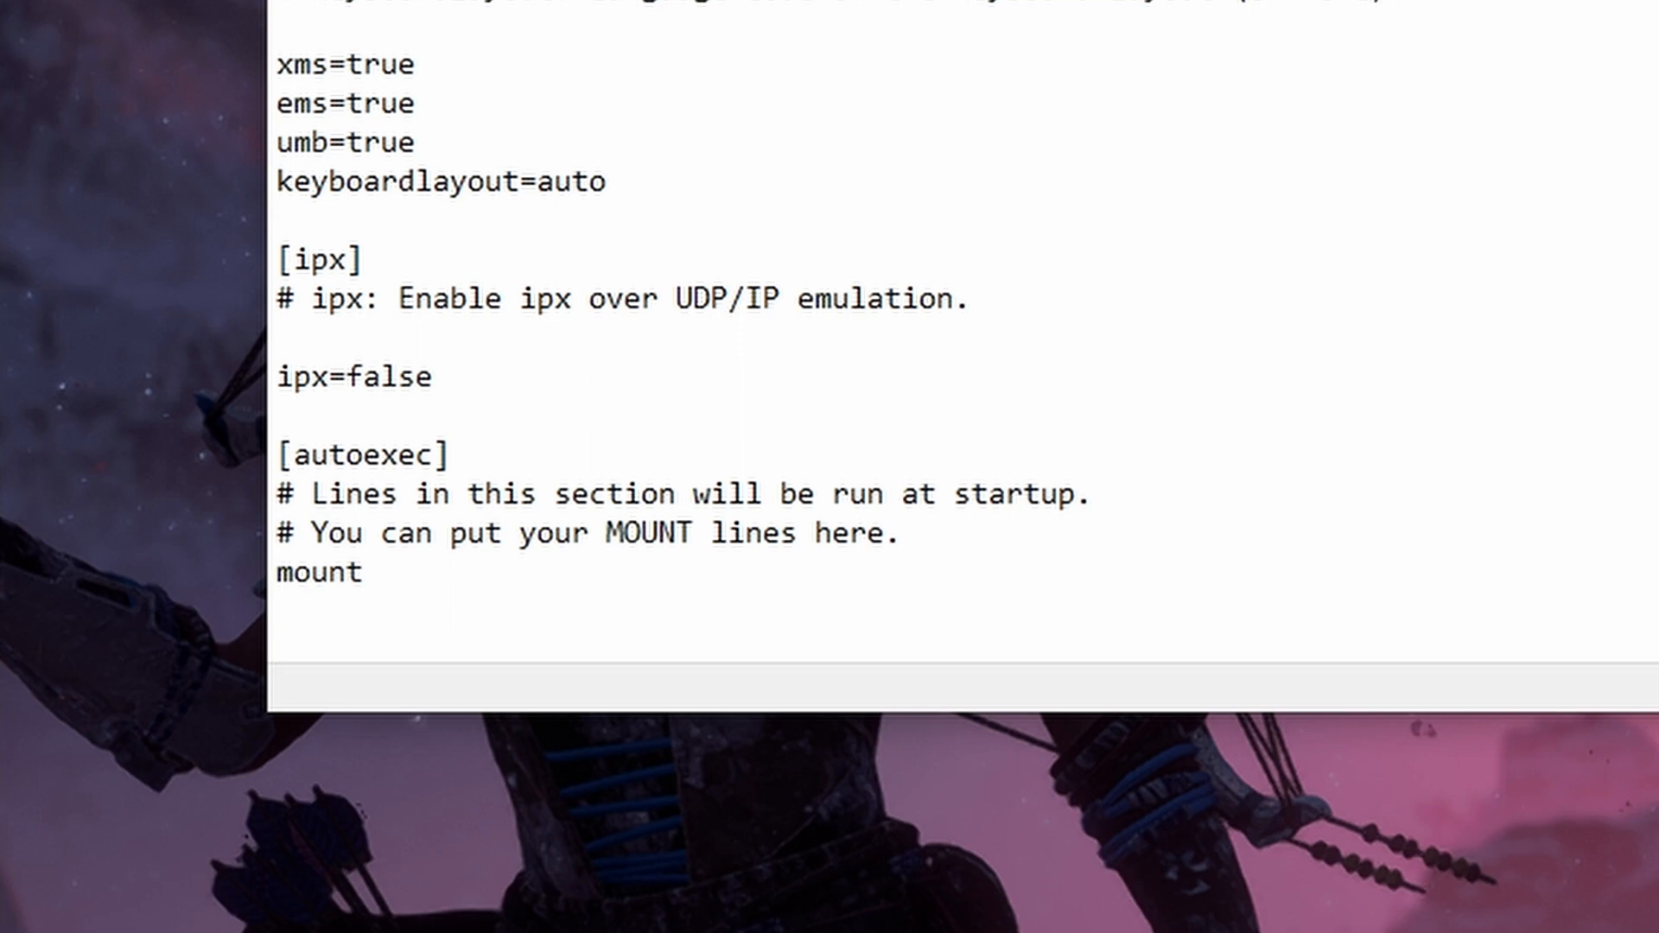
{"action": "type", "text": "D"}
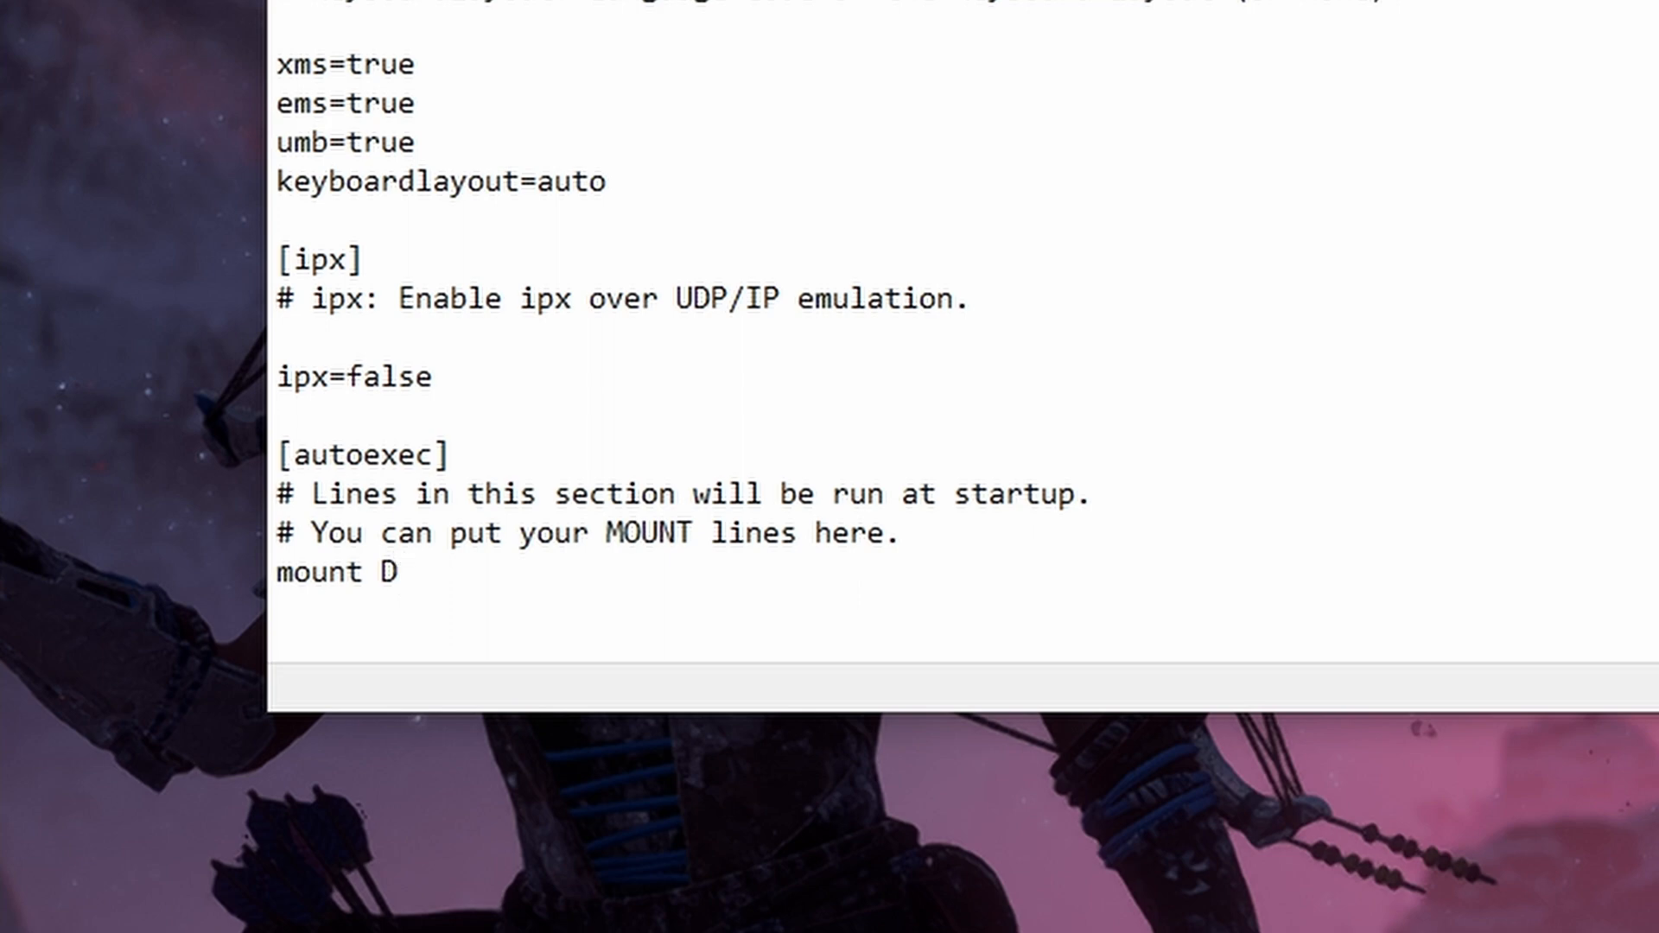
{"action": "type", "text": "I"}
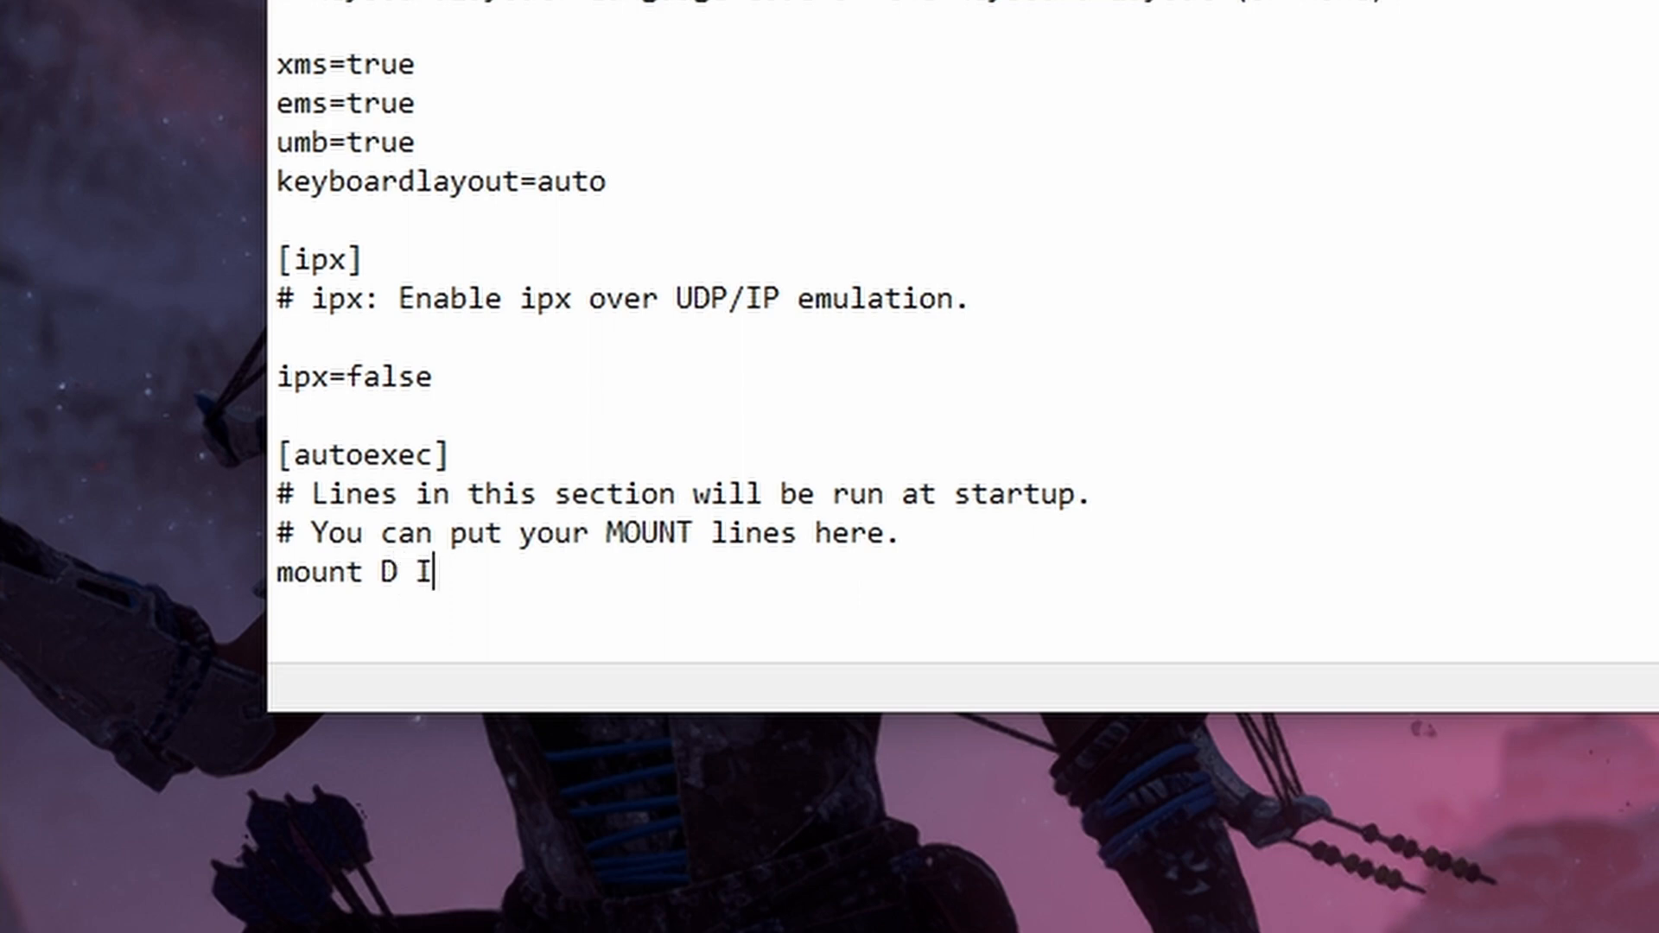
{"action": "type", "text": ":\\"}
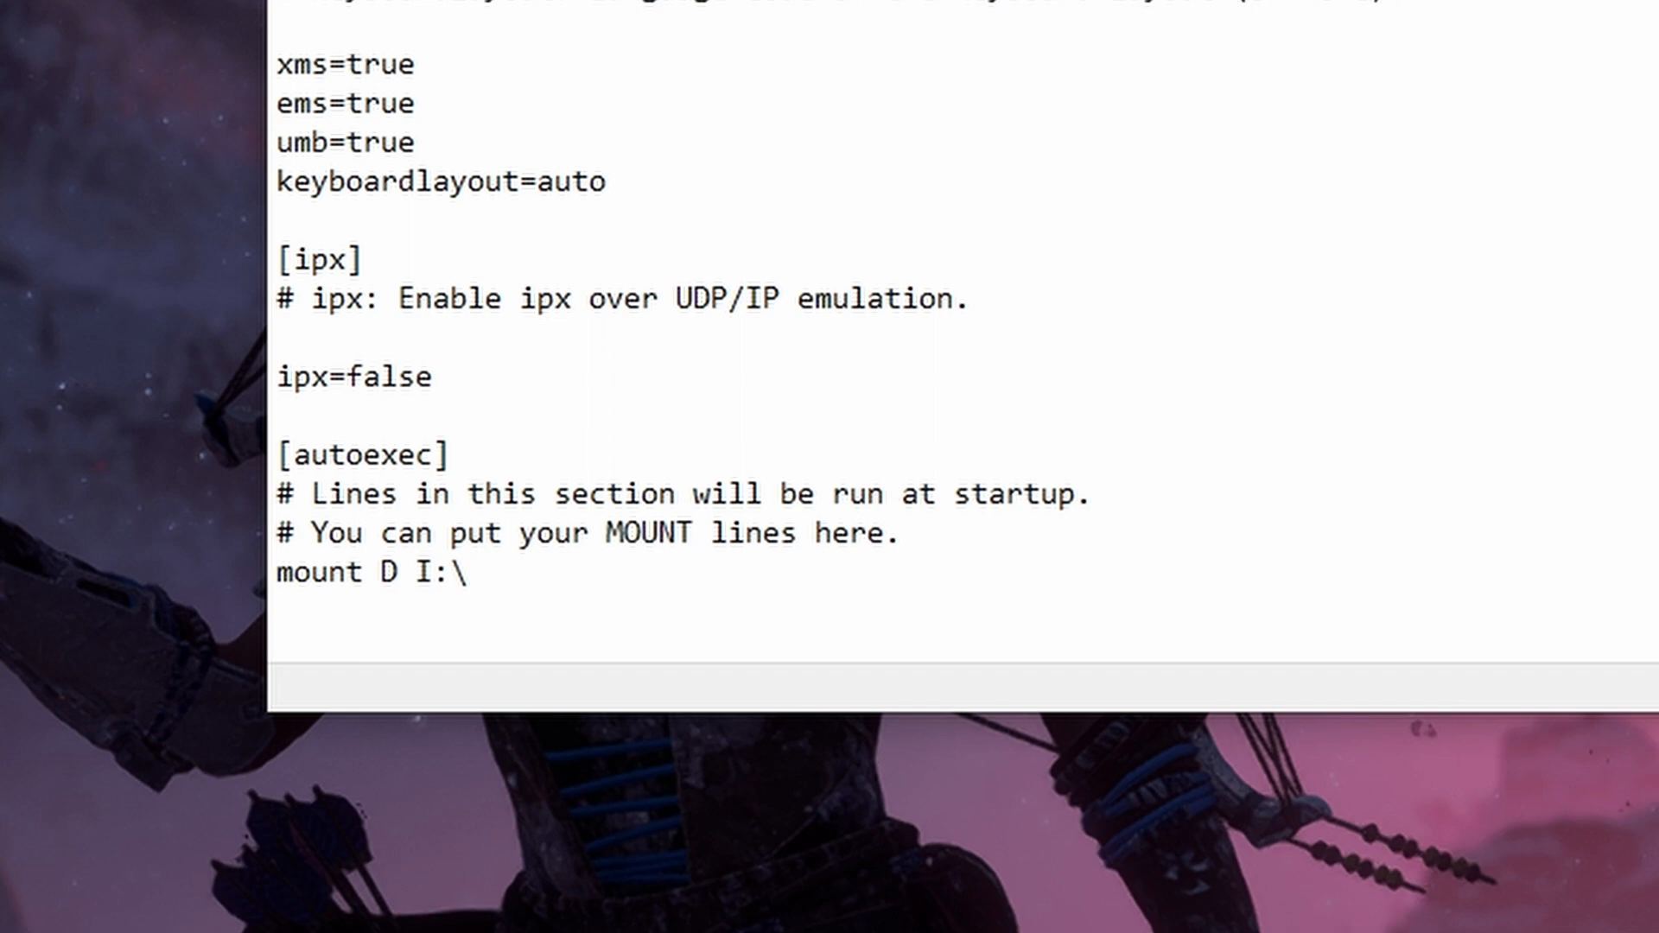
{"action": "left_click", "coordinate": [482, 574]}
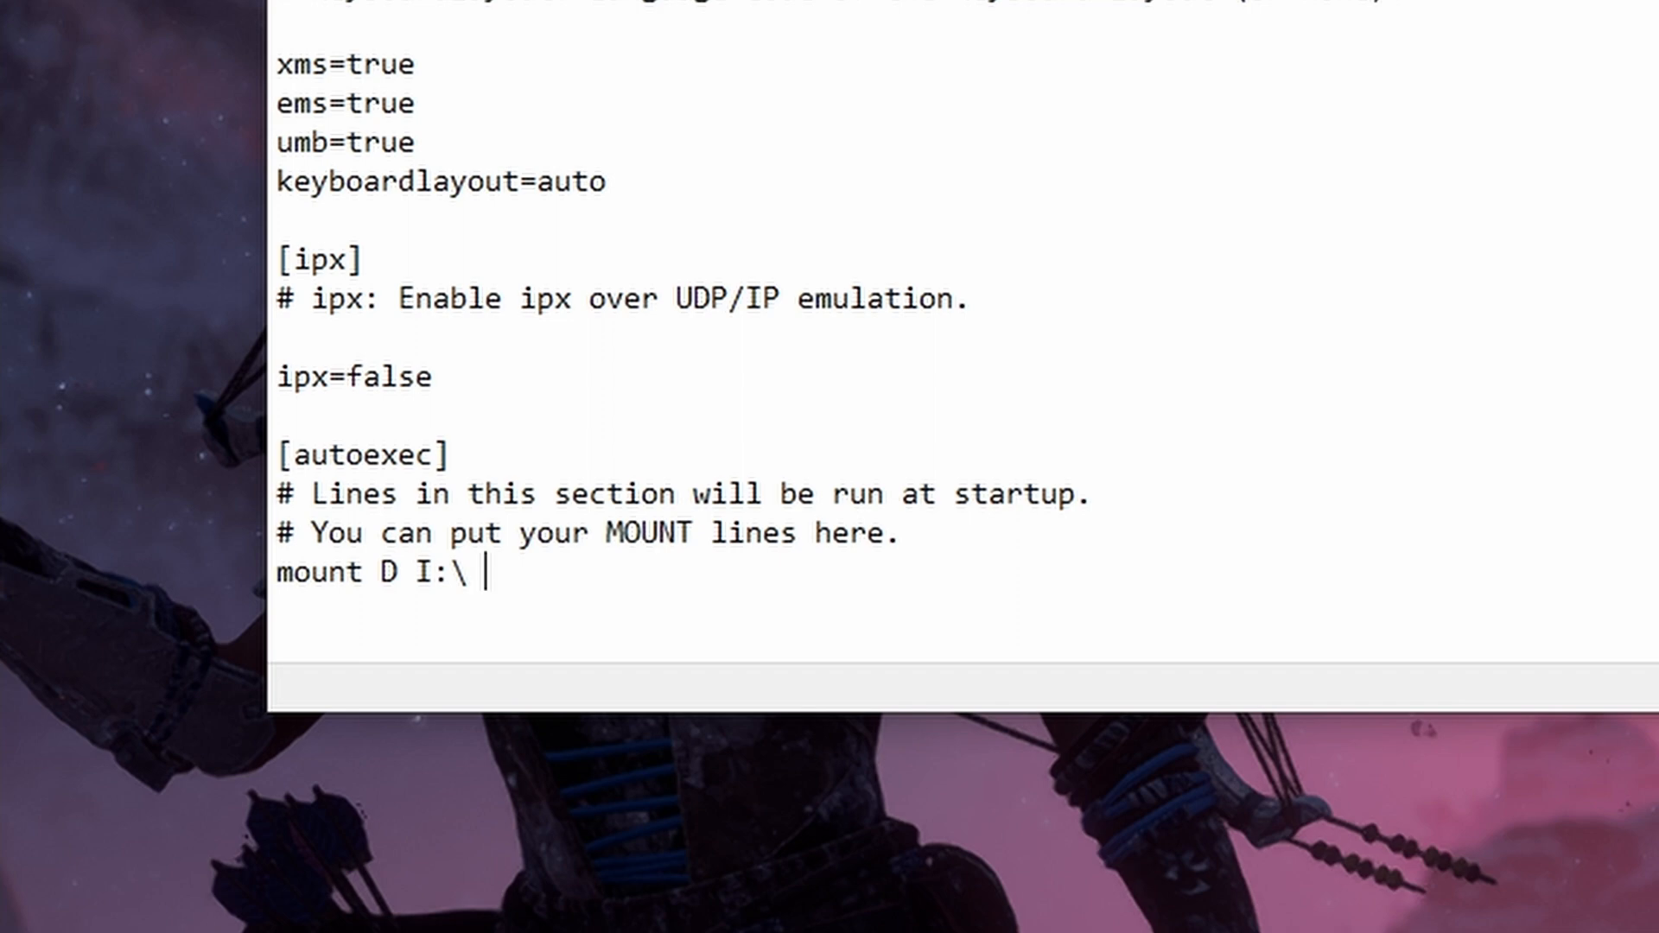
{"action": "type", "text": "-t c"}
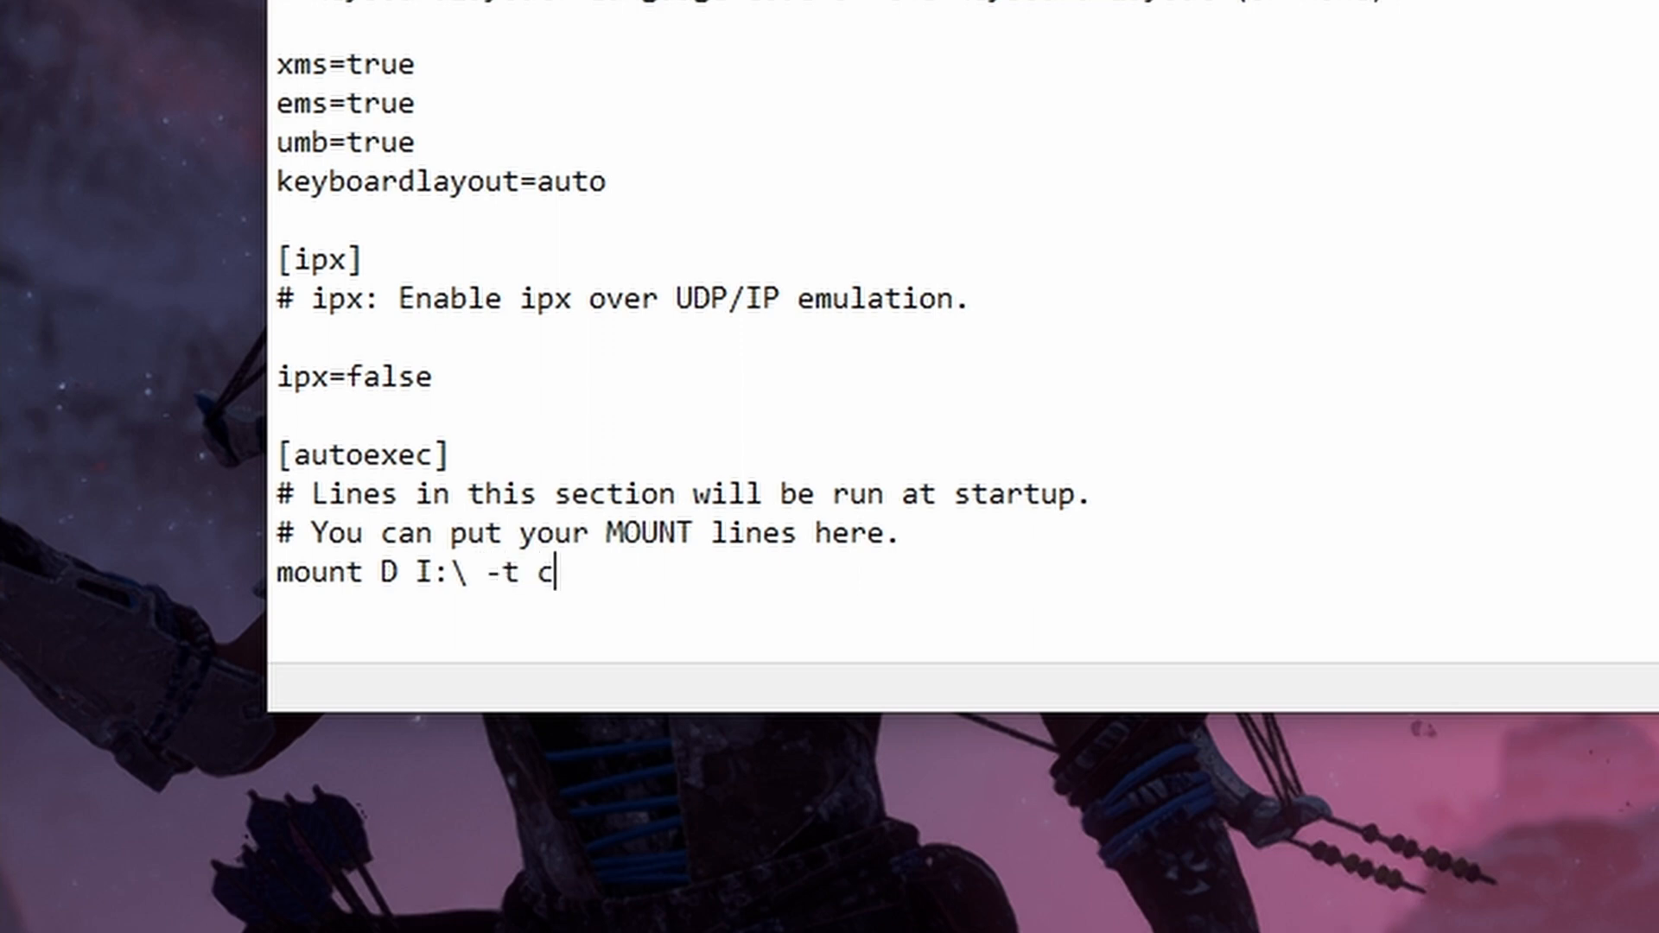
{"action": "type", "text": "drom"}
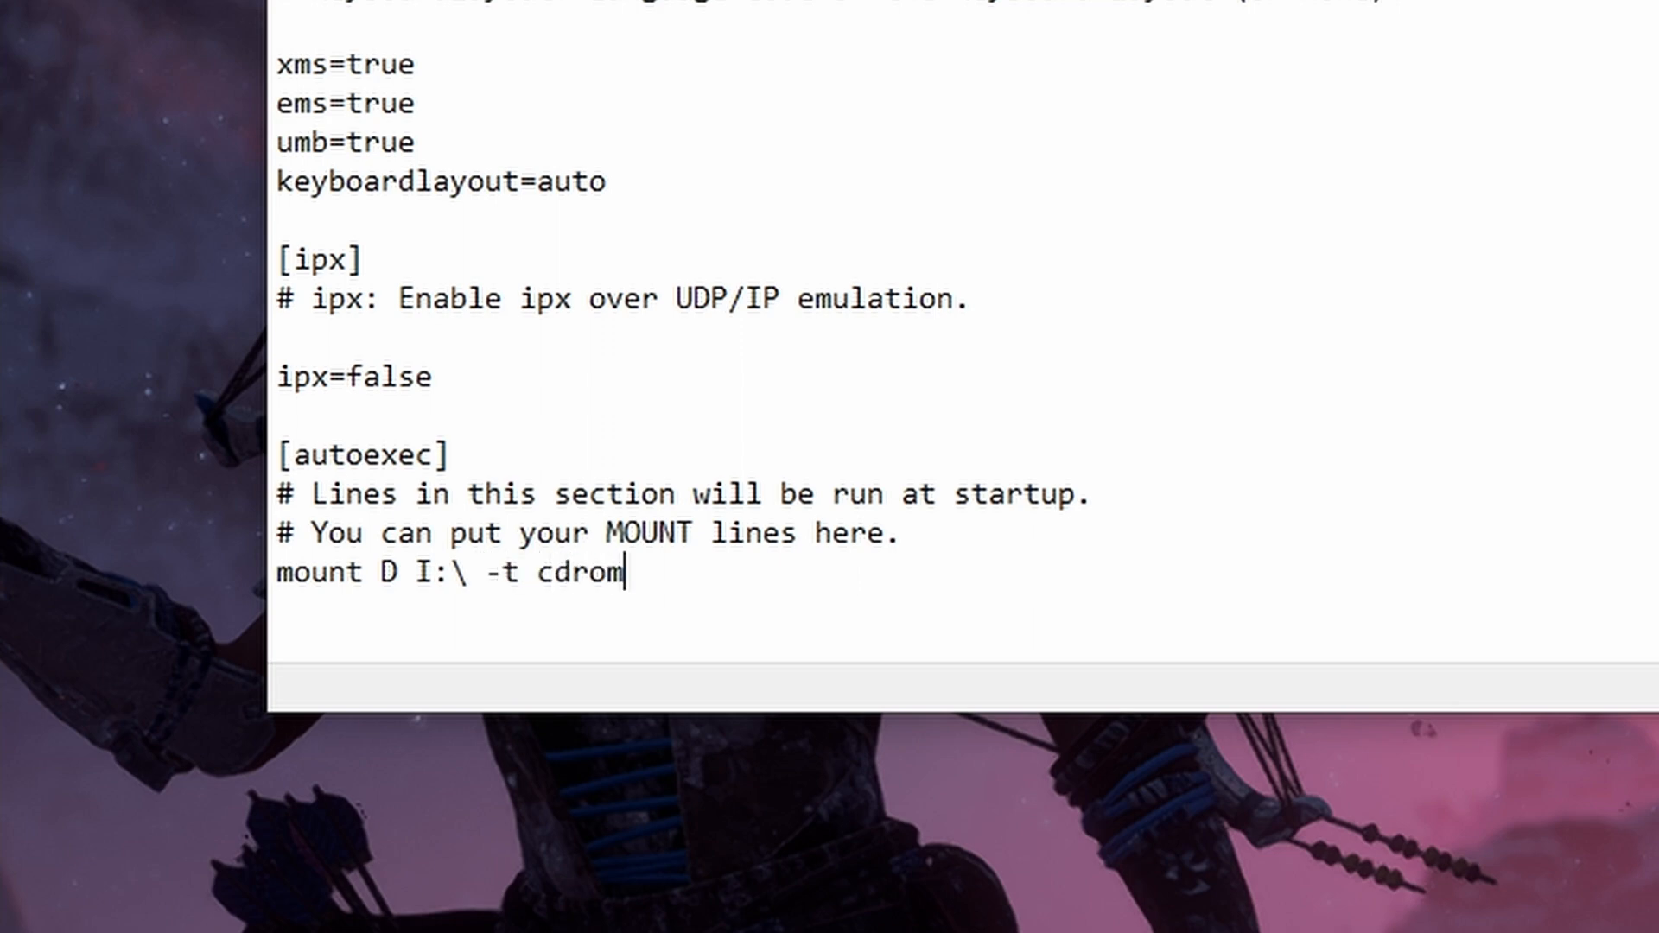
{"action": "mouse_move", "coordinate": [859, 492]}
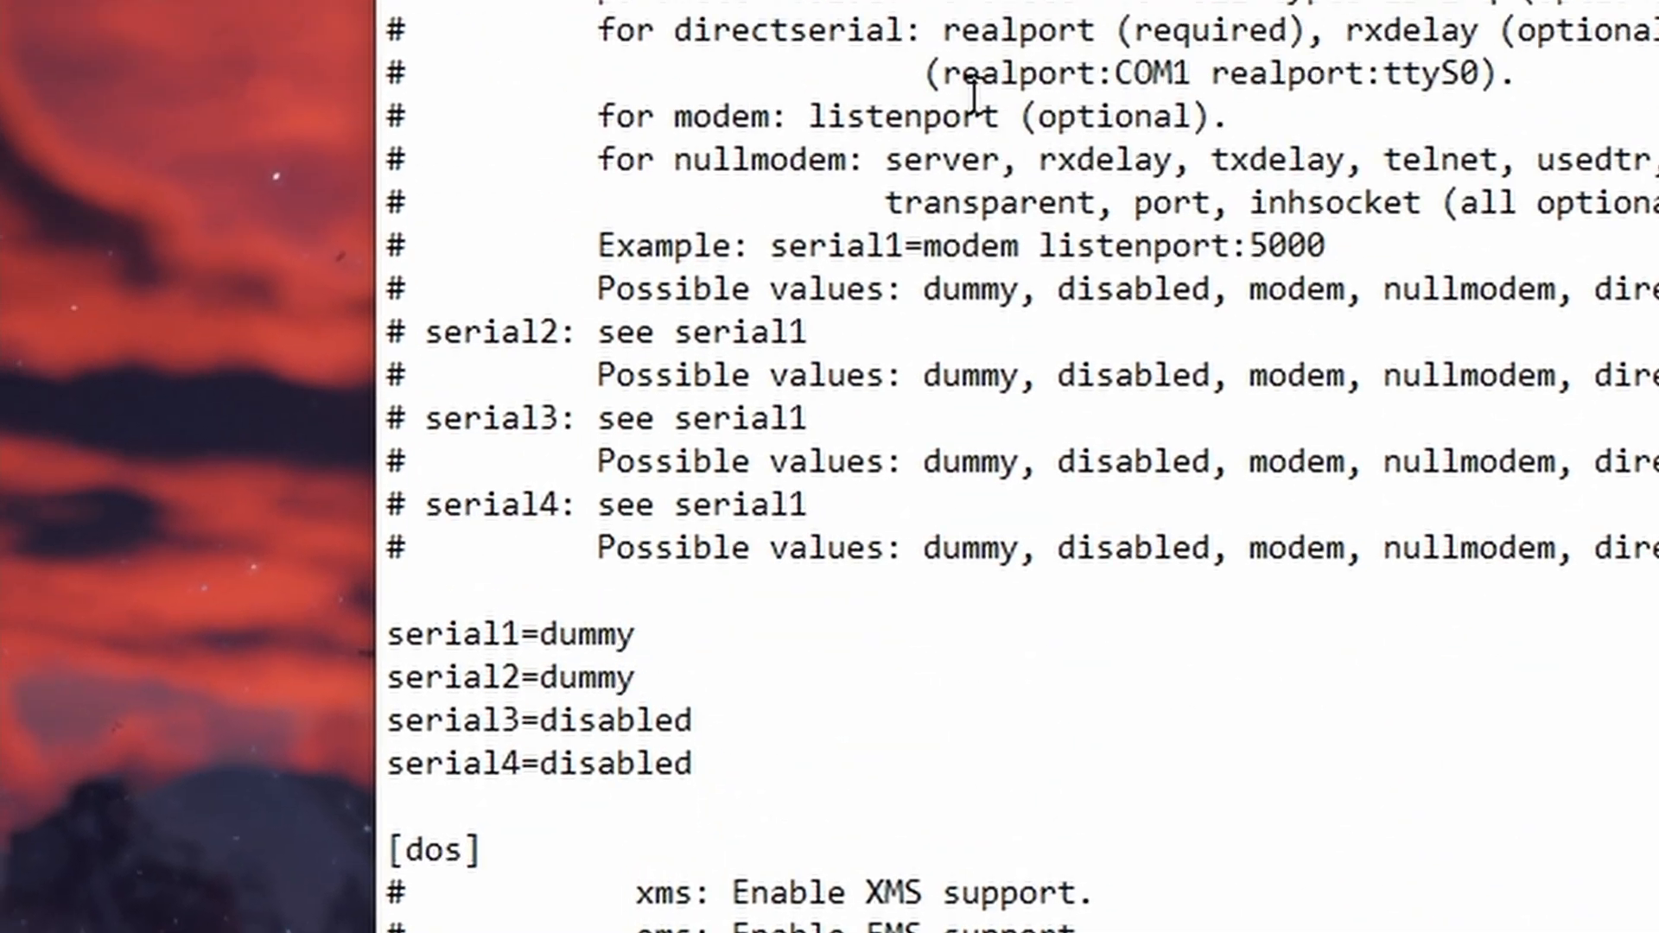
- Save the edited DOSBox configuration file via File > Save
{"action": "left_click", "coordinate": [472, 108]}
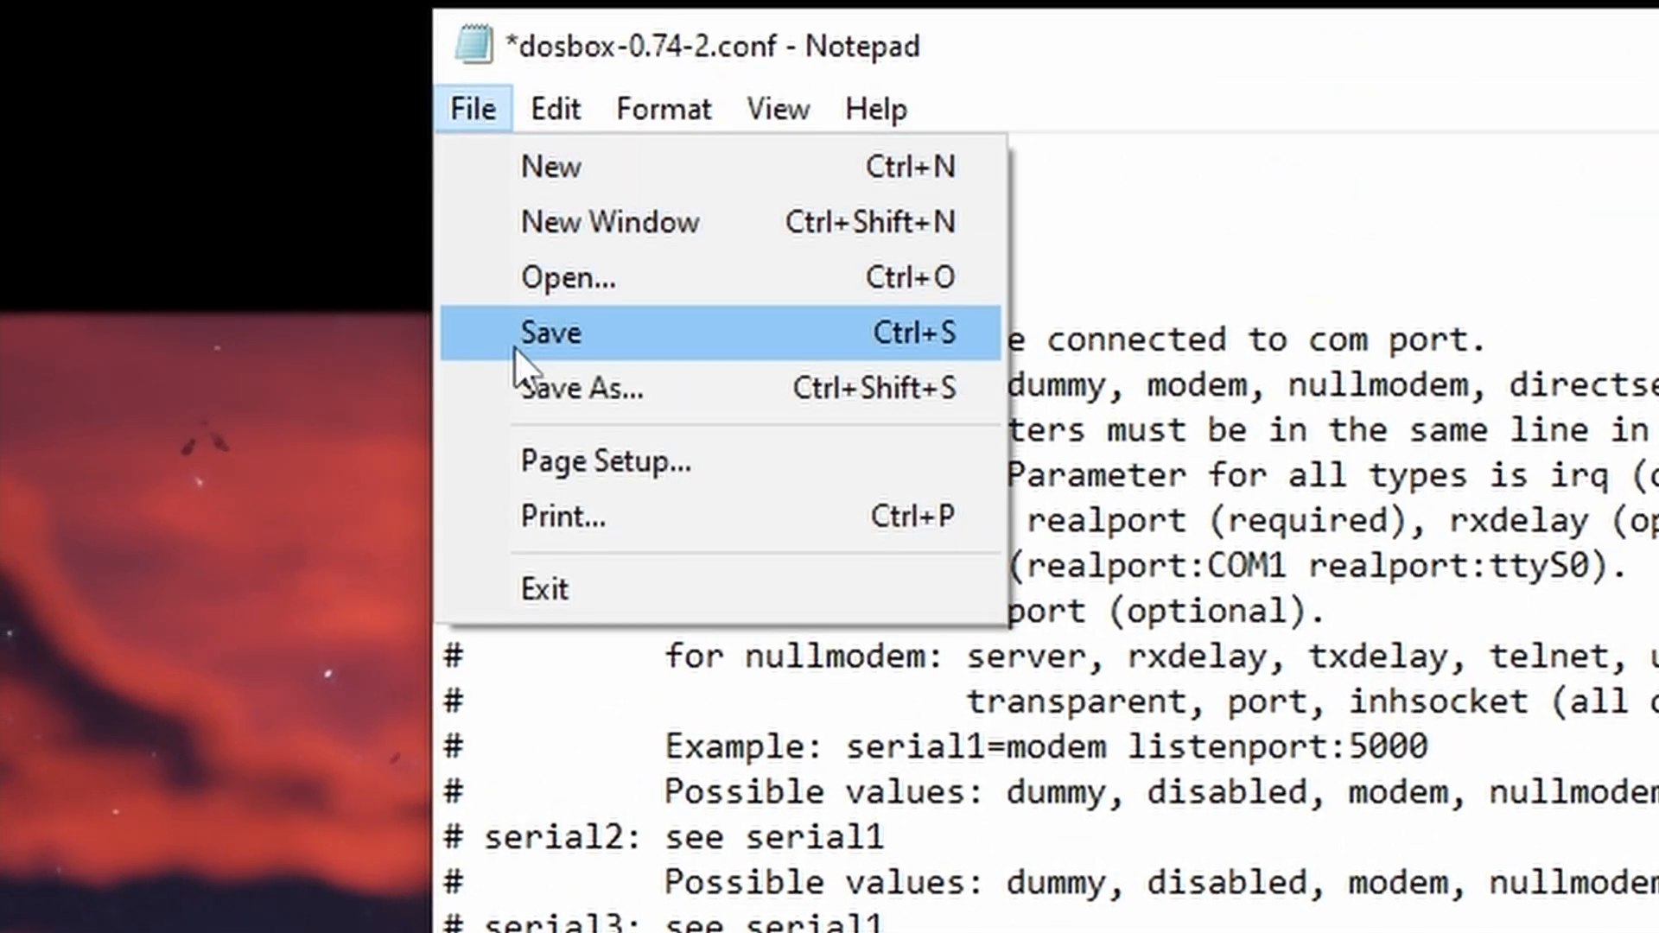
{"action": "left_click", "coordinate": [552, 333]}
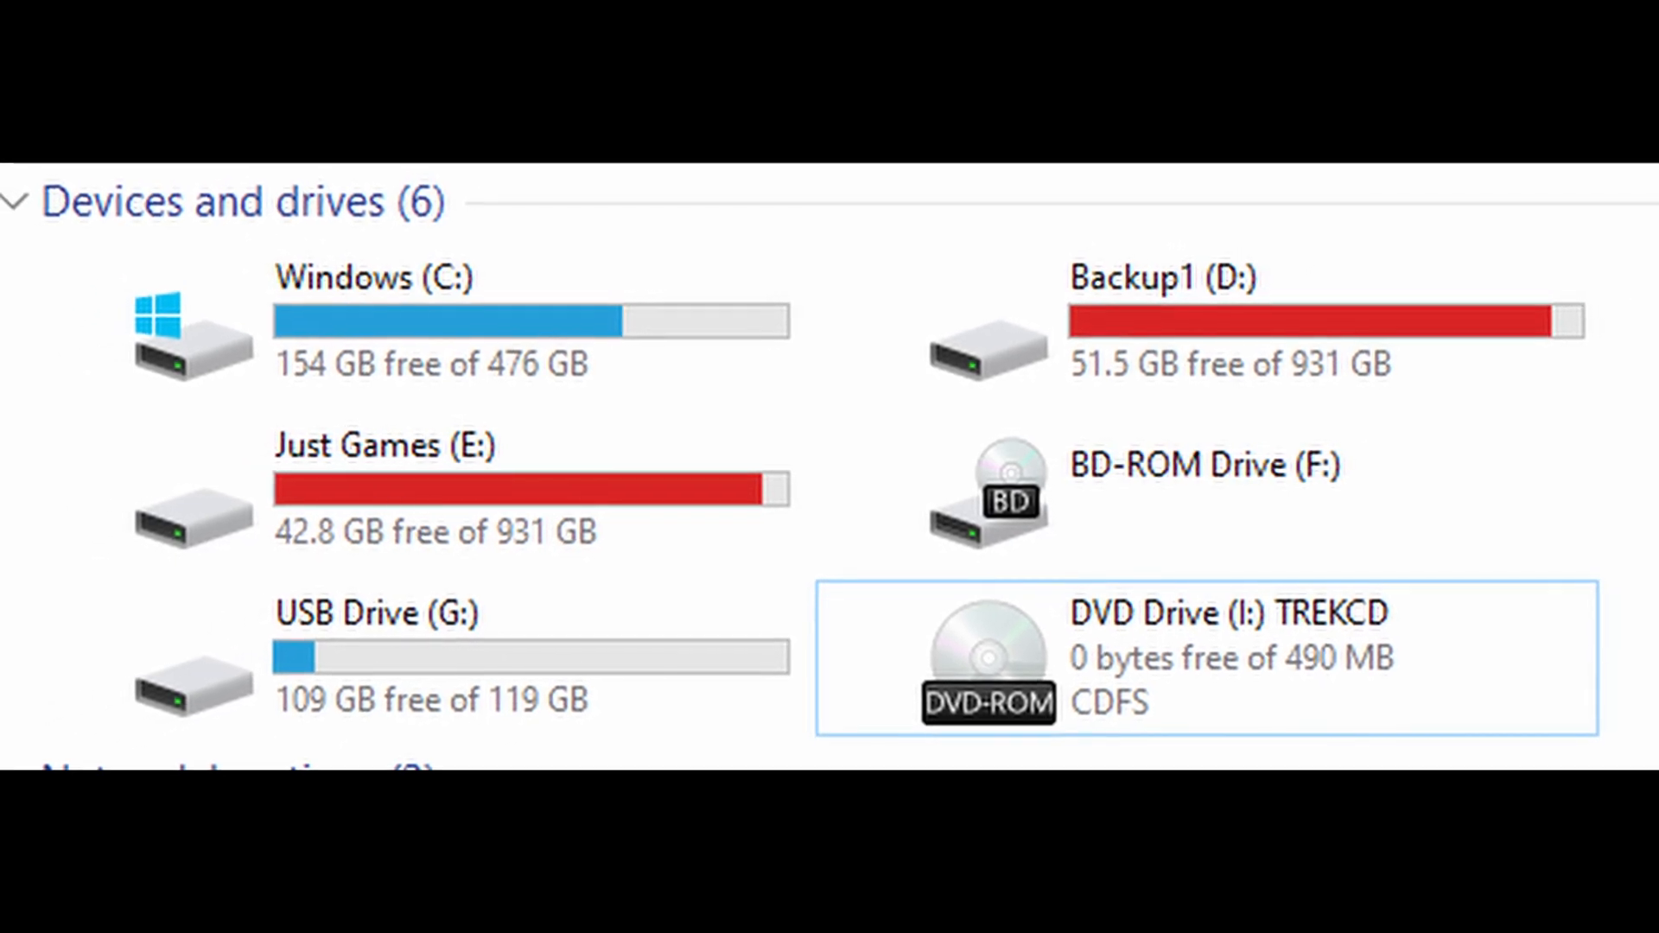
- Bring up the context menu of the desktop DOSBox 0.74-2 shortcut
{"action": "right_click", "coordinate": [696, 226]}
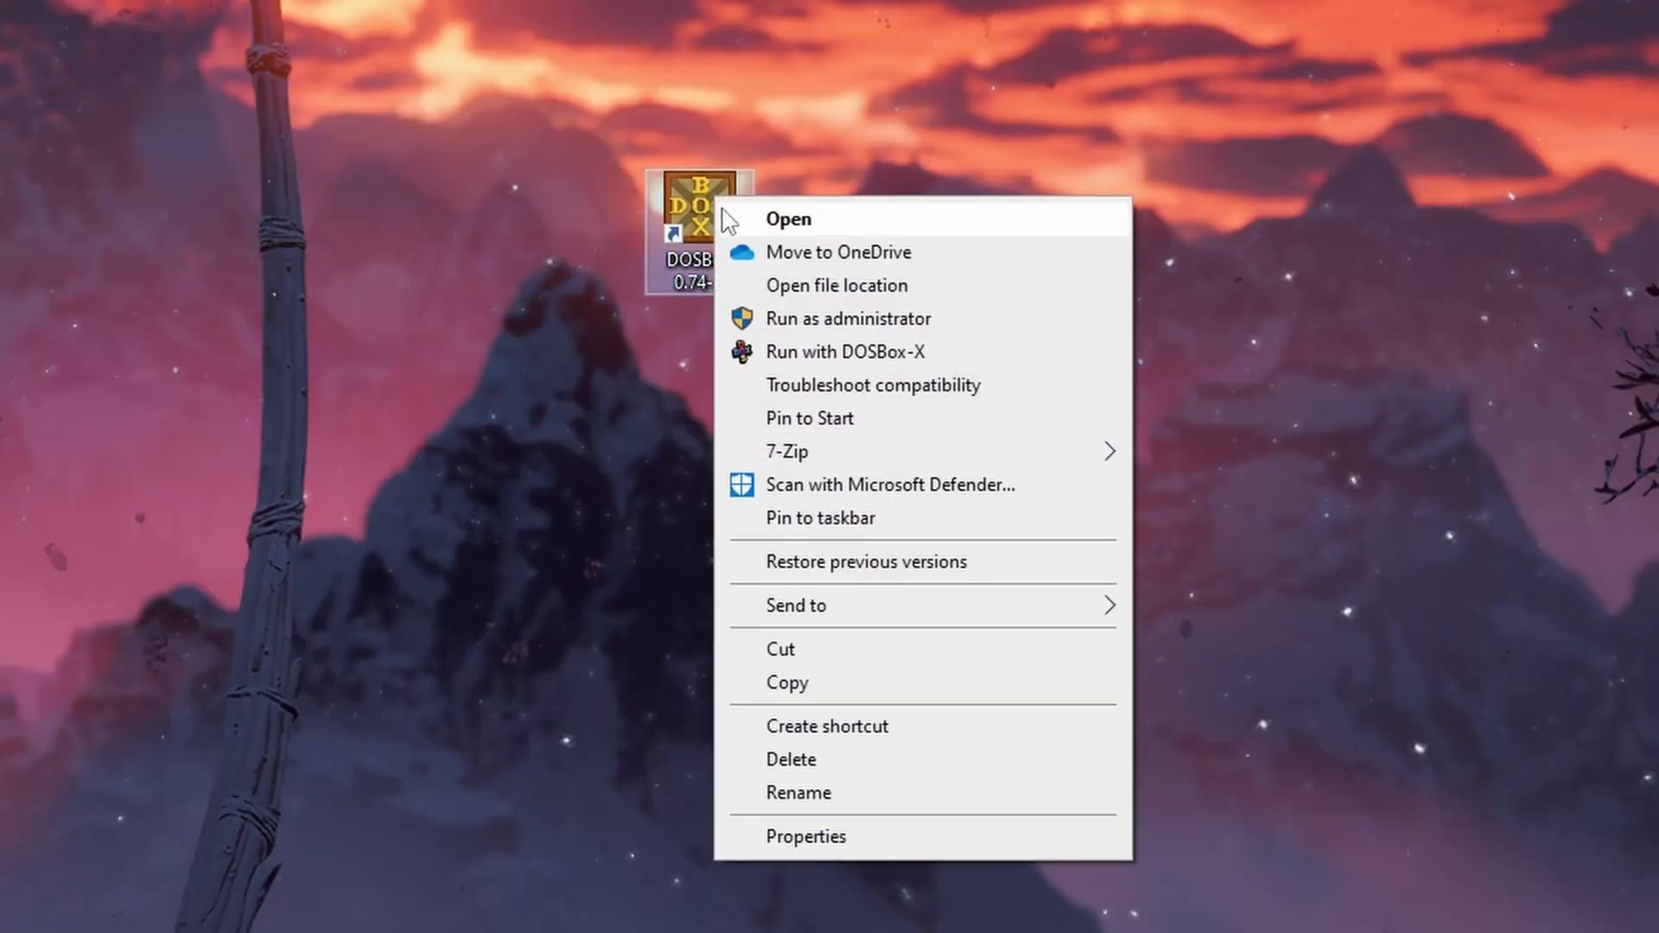
{"action": "mouse_move", "coordinate": [794, 605]}
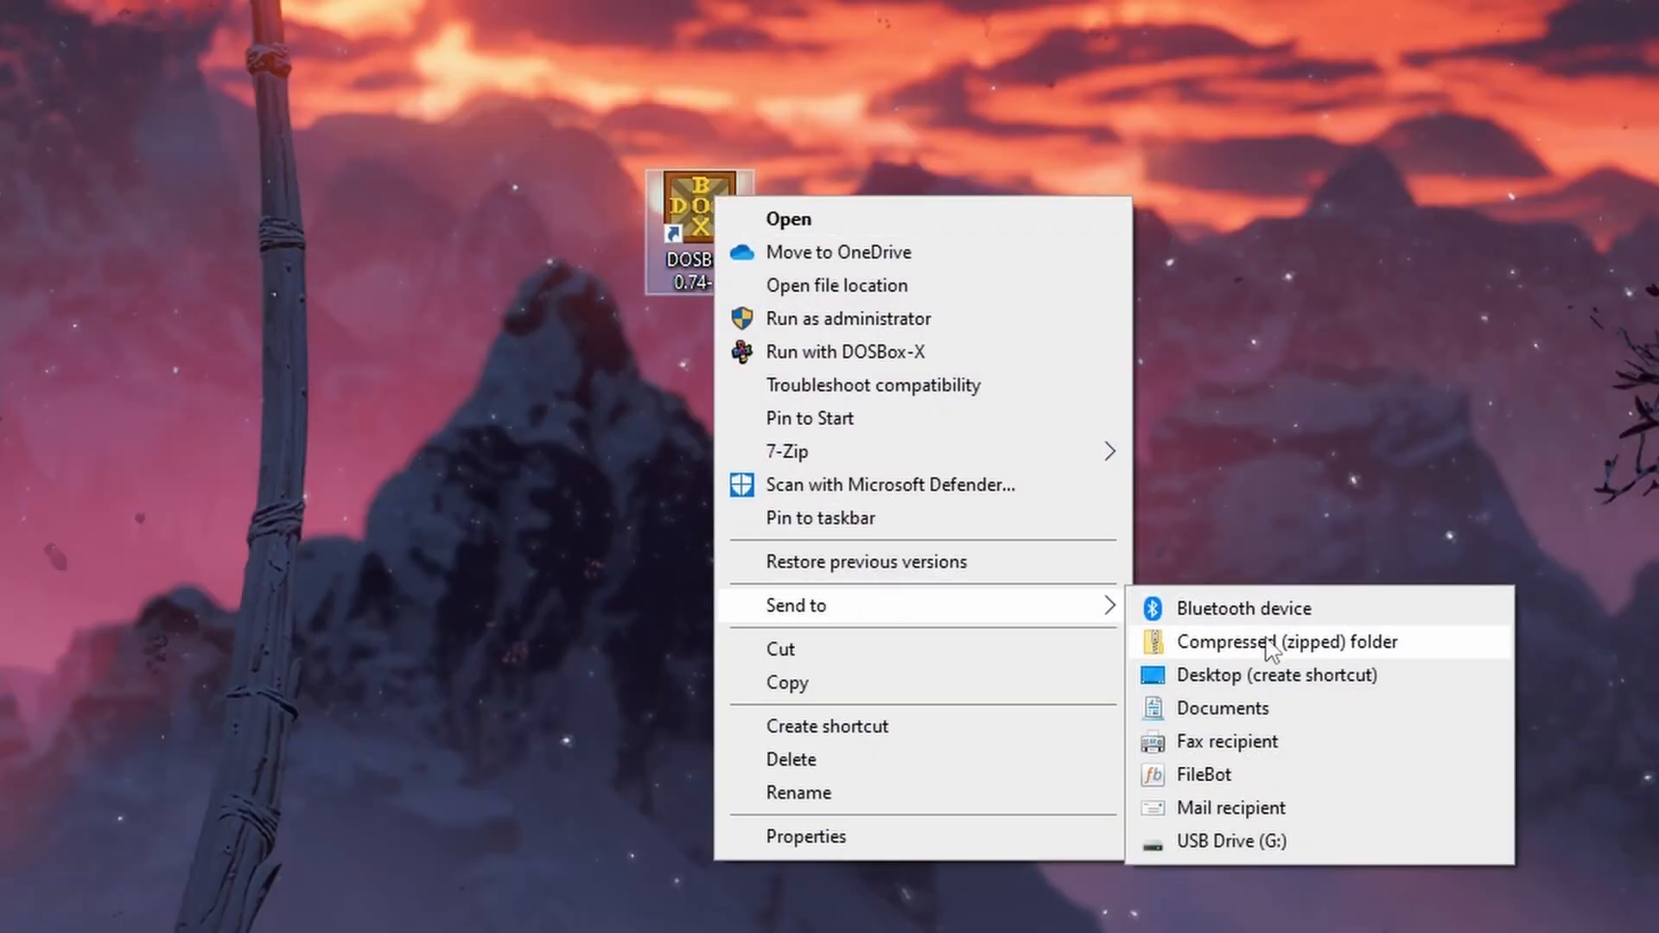
- Create a desktop DOSBox shortcut targeting C:\DOSGAMES\Duke II\Nukem2.exe and rename it for Duke Nukem
{"action": "left_click", "coordinate": [1286, 641]}
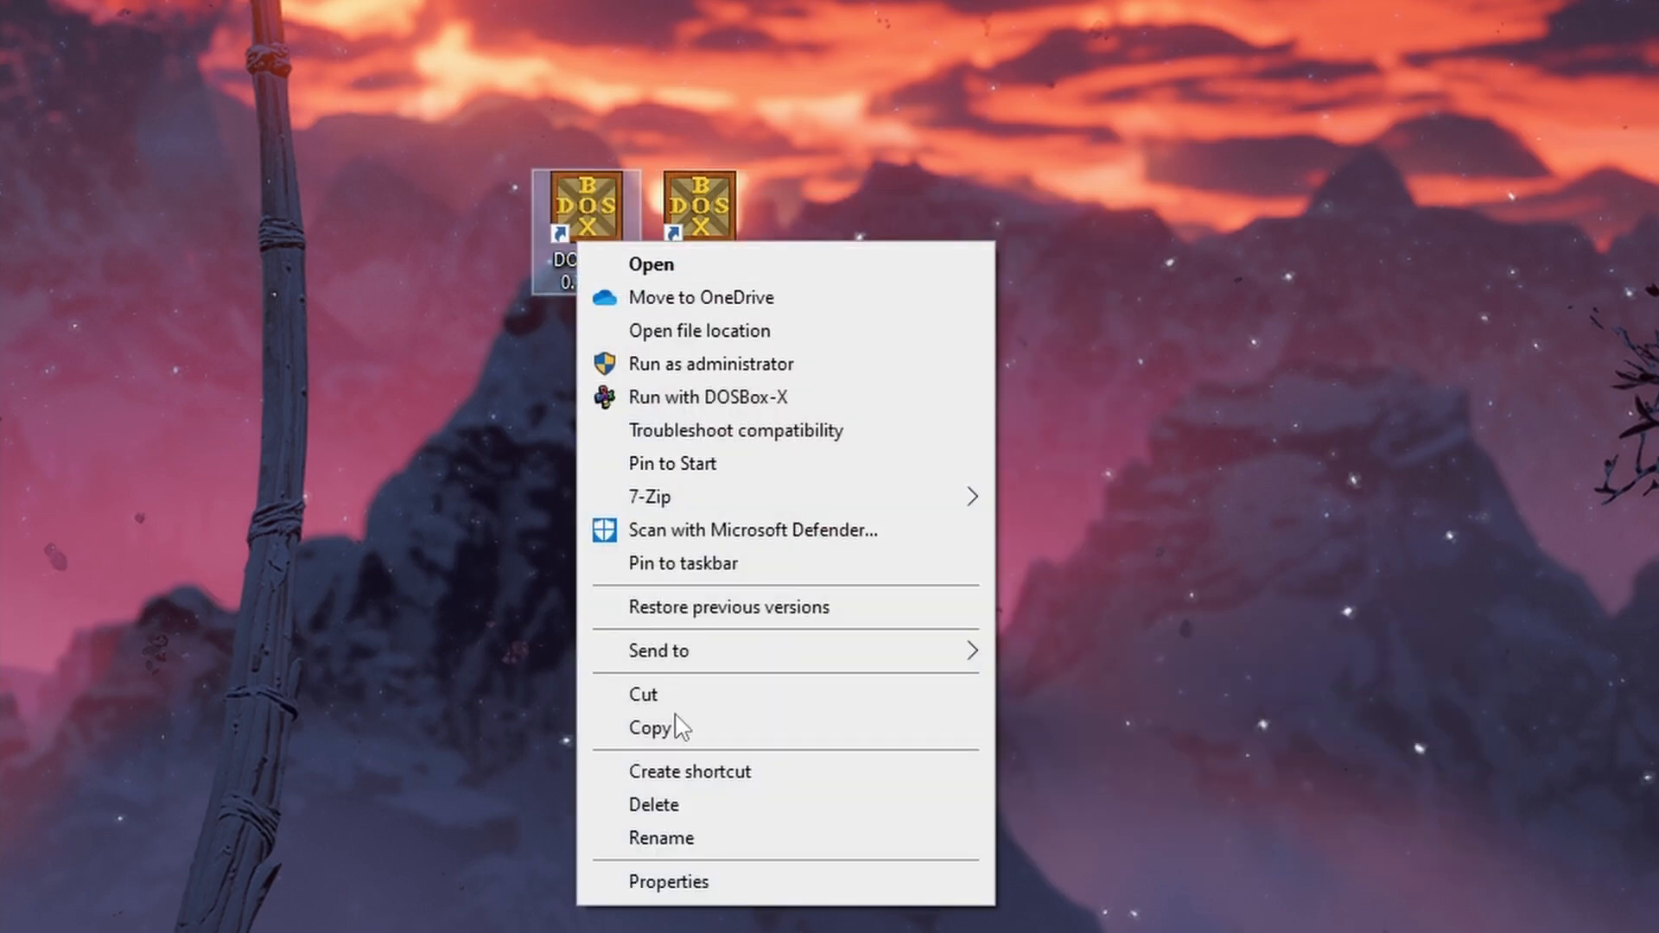
{"action": "left_click", "coordinate": [667, 881]}
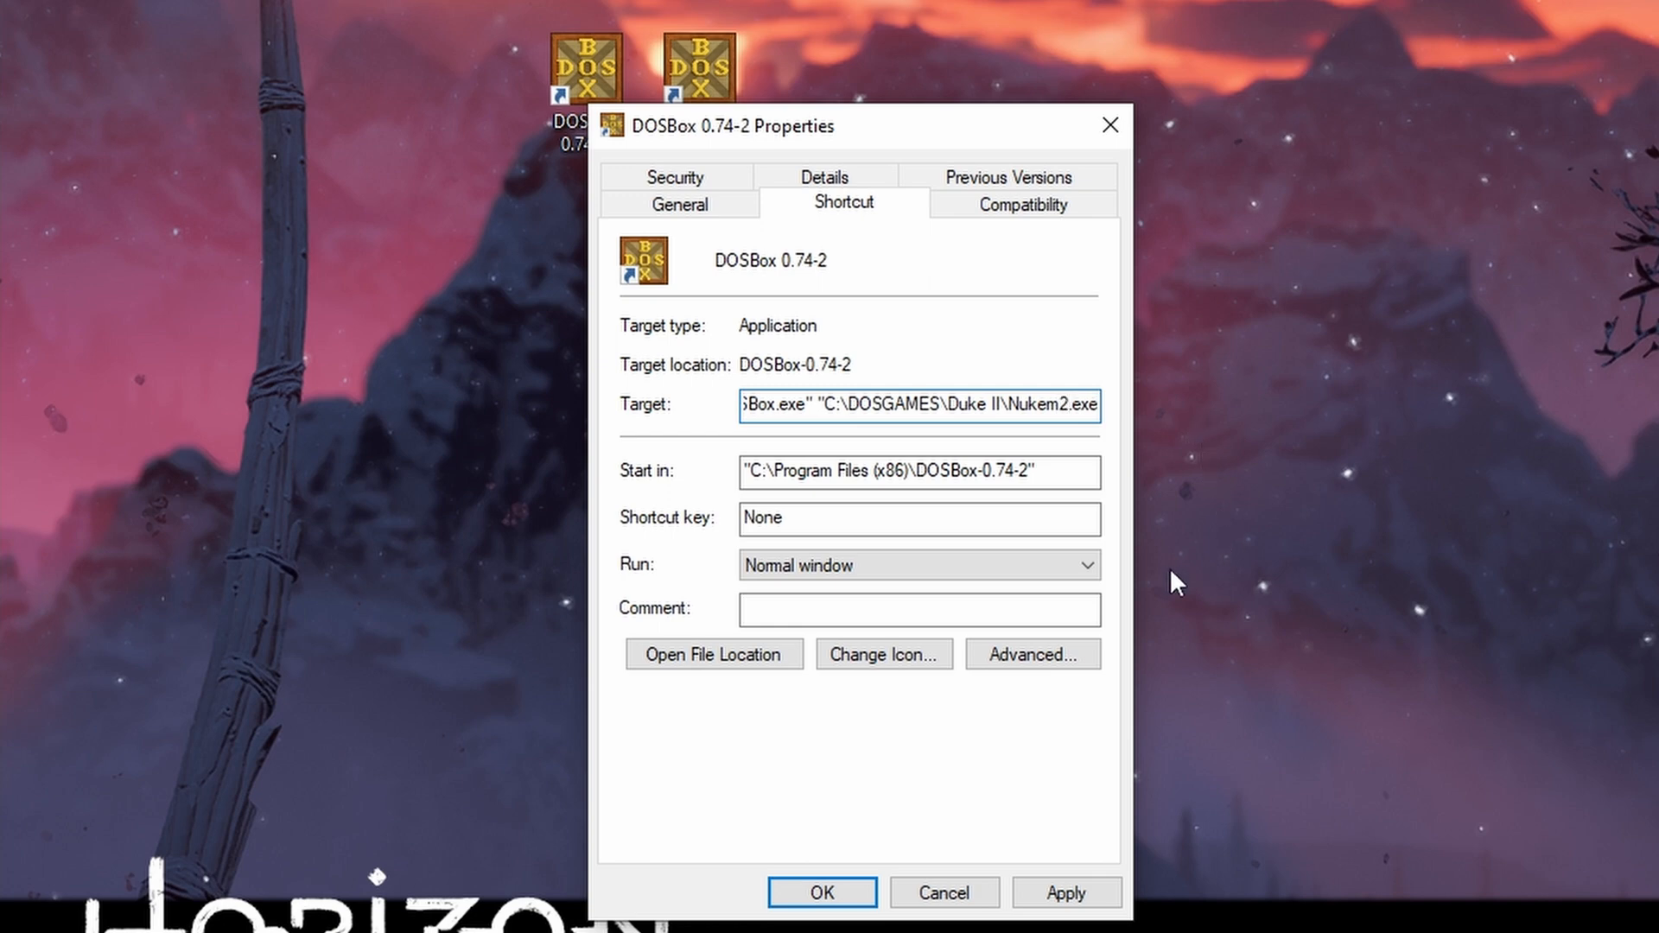
{"action": "left_click", "coordinate": [1066, 892]}
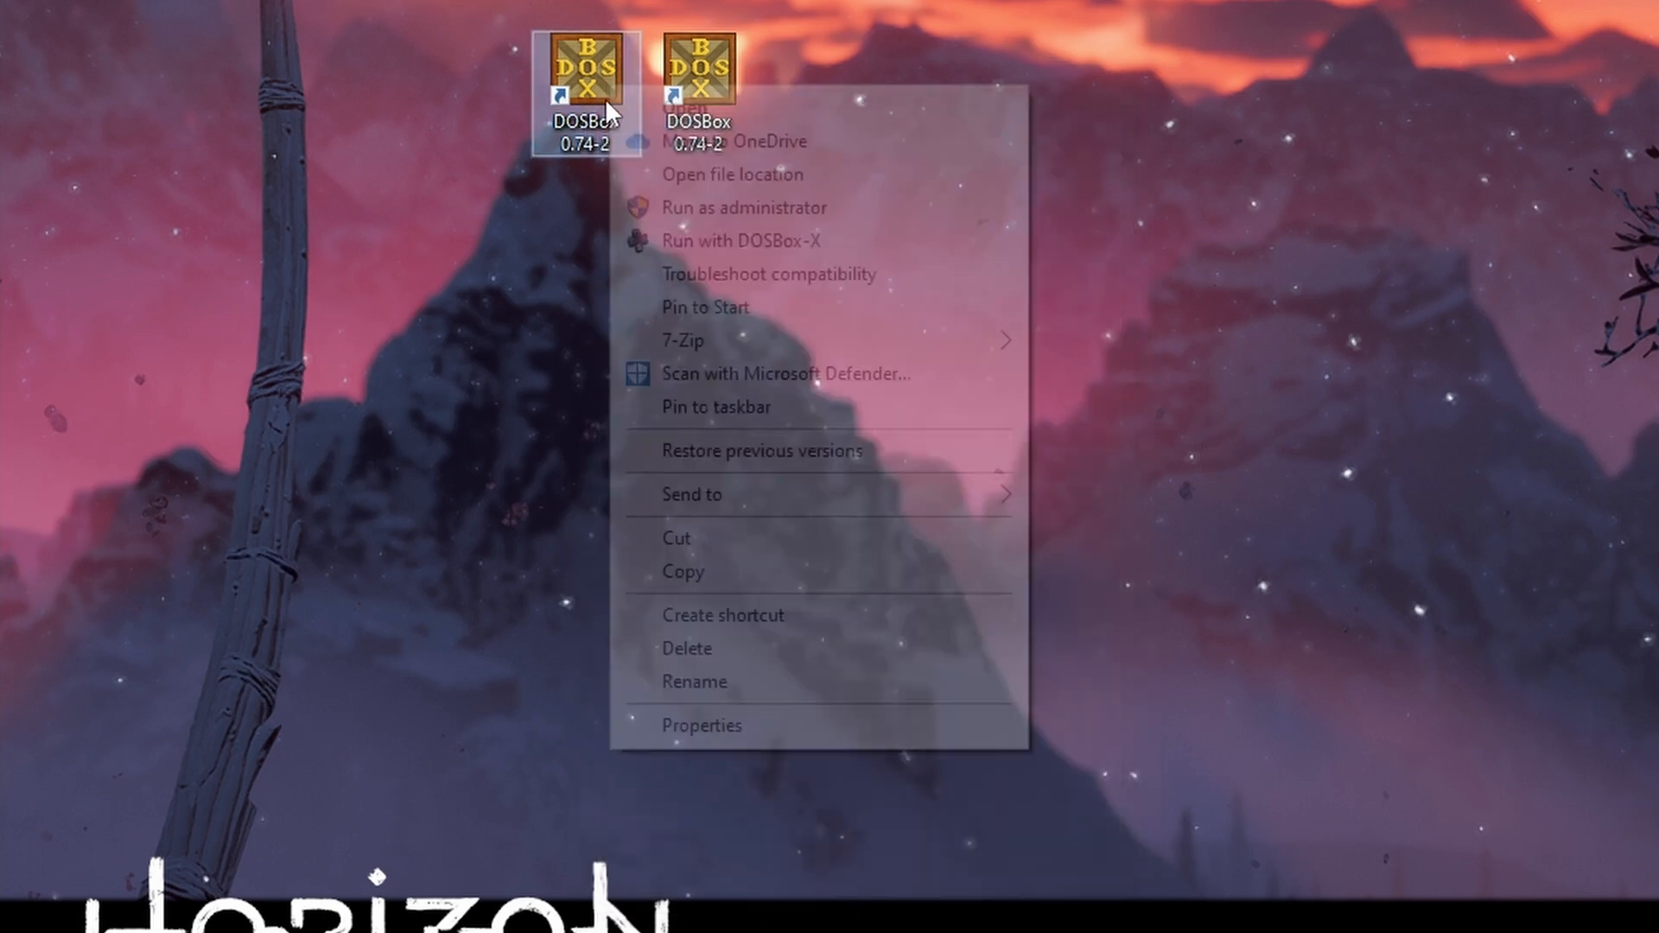
{"action": "left_click", "coordinate": [694, 681]}
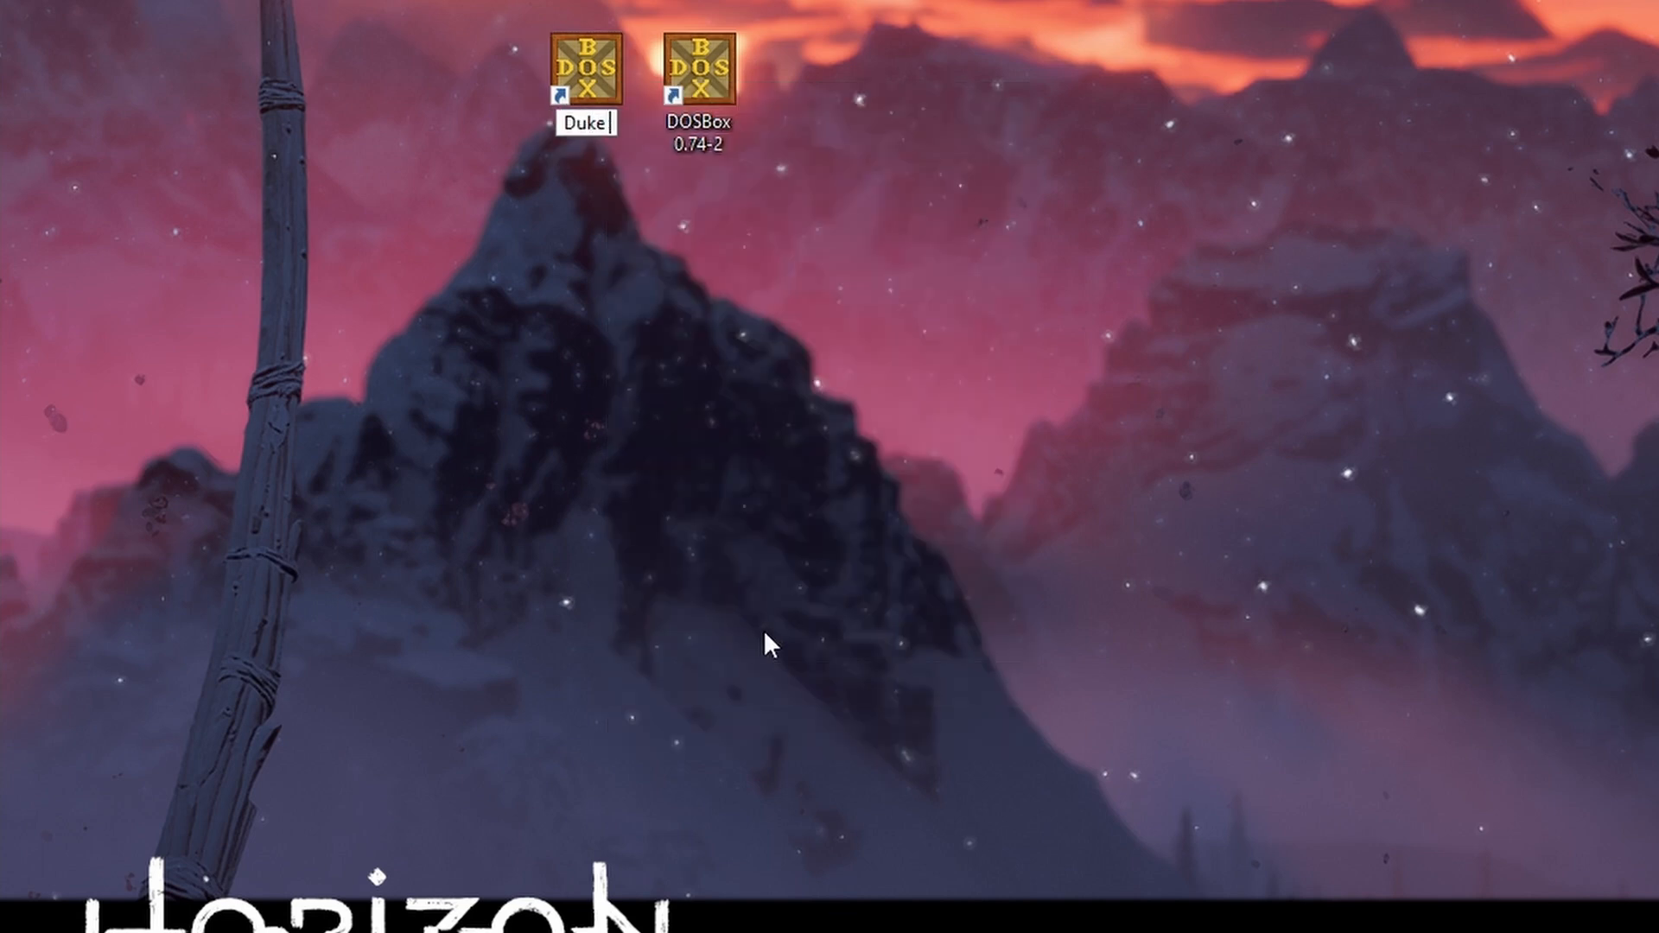
{"action": "type", "text": "Nukem 2"}
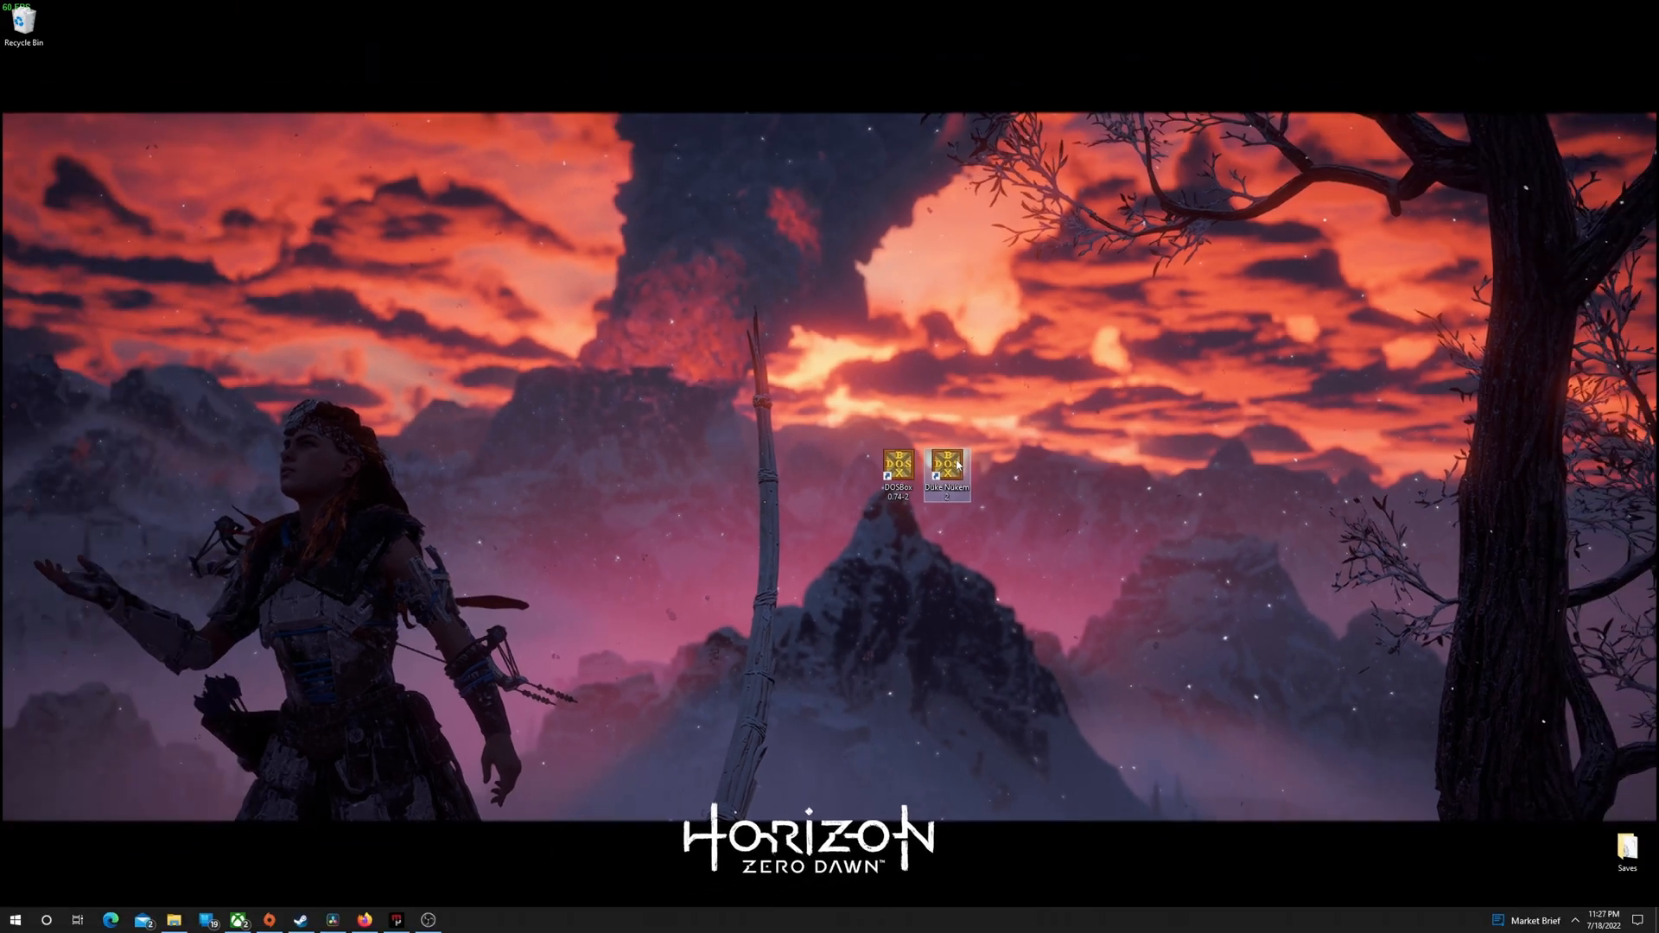
- Test the new Duke Nukem shortcut by launching the game through it
{"action": "double_click", "coordinate": [945, 472]}
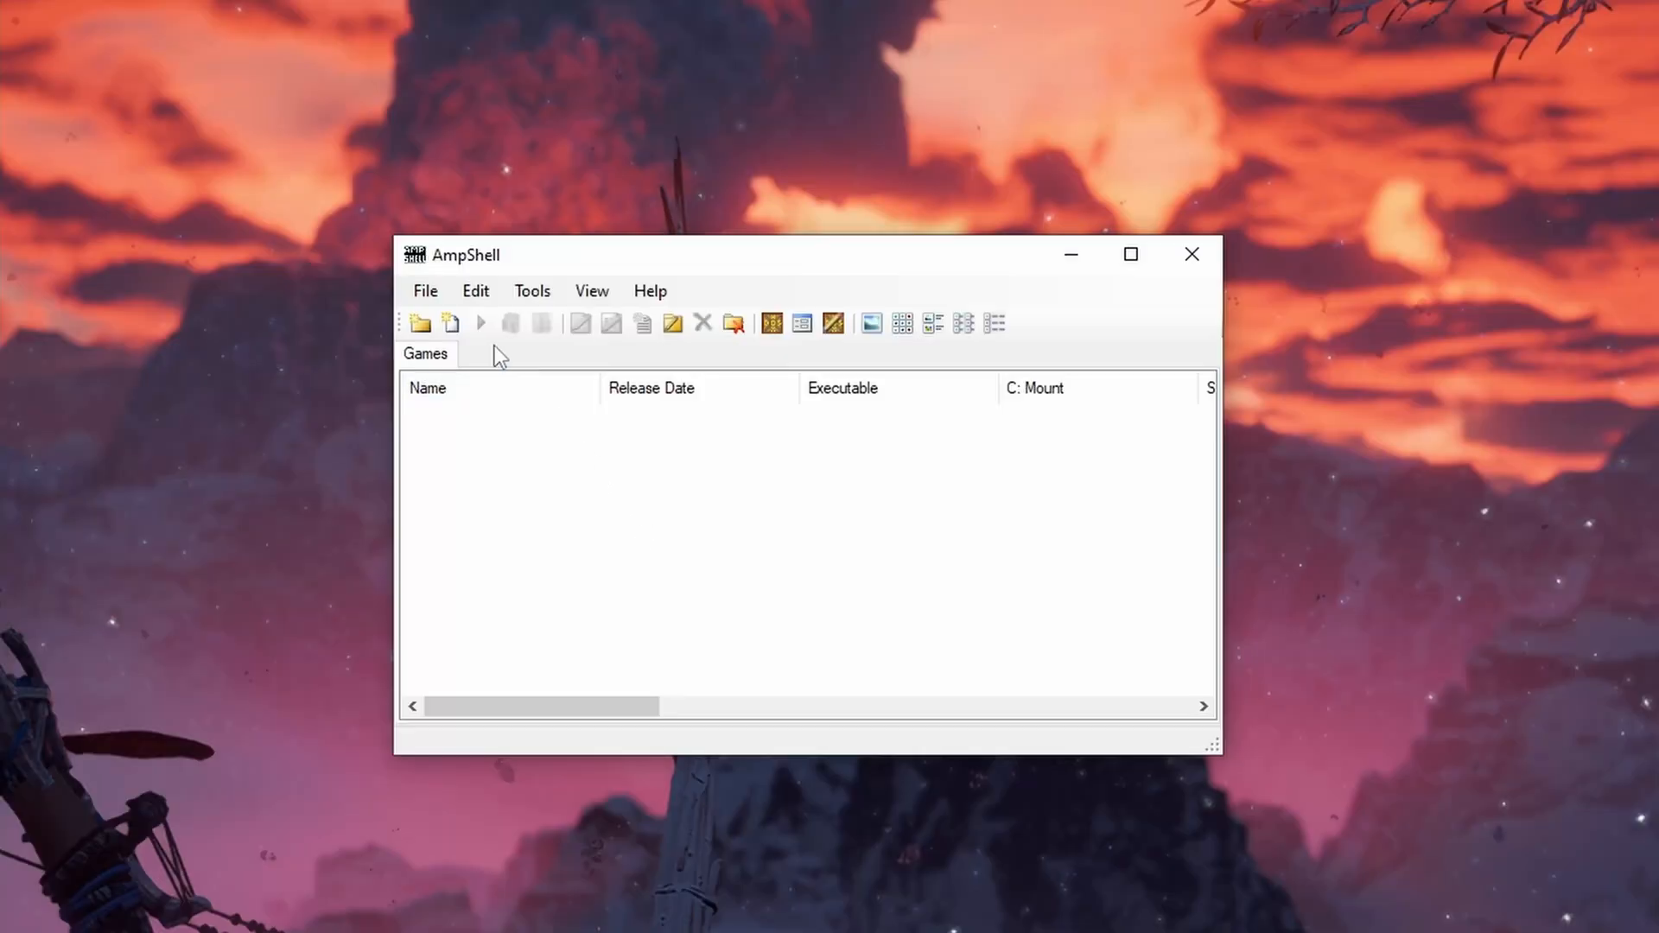
- Add SkyRoads to AmpShell, dated 1993, with executable C:\DOSGAMES\SkyRoads\skyroads.exe
{"action": "left_click", "coordinate": [418, 323]}
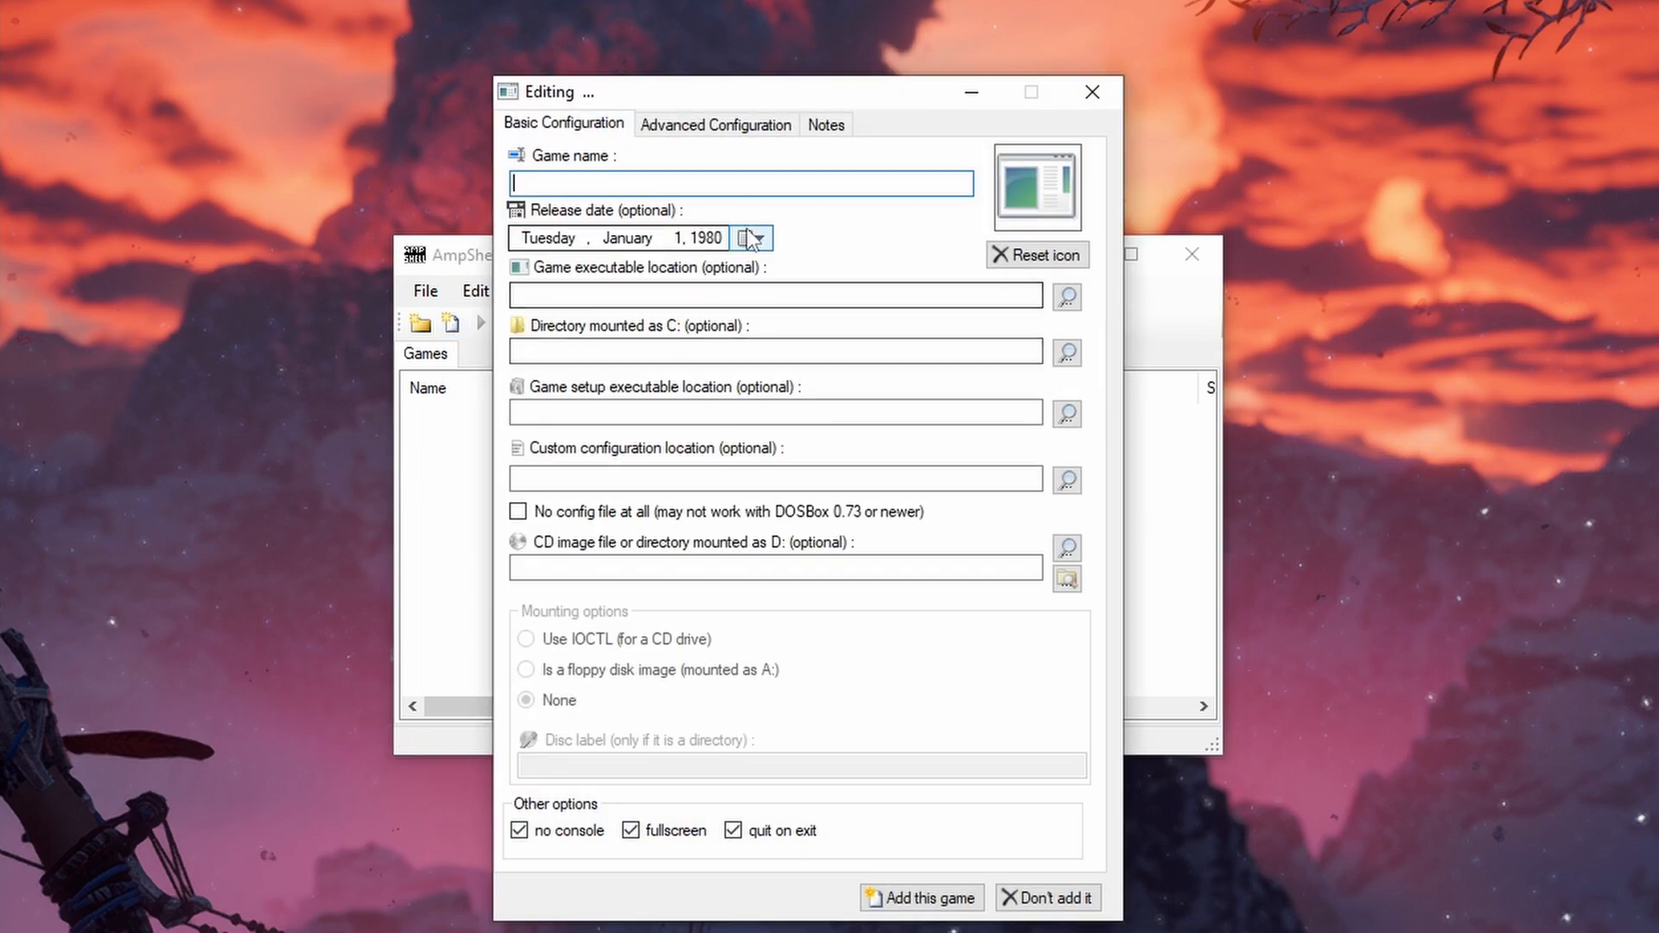
{"action": "left_click", "coordinate": [763, 236]}
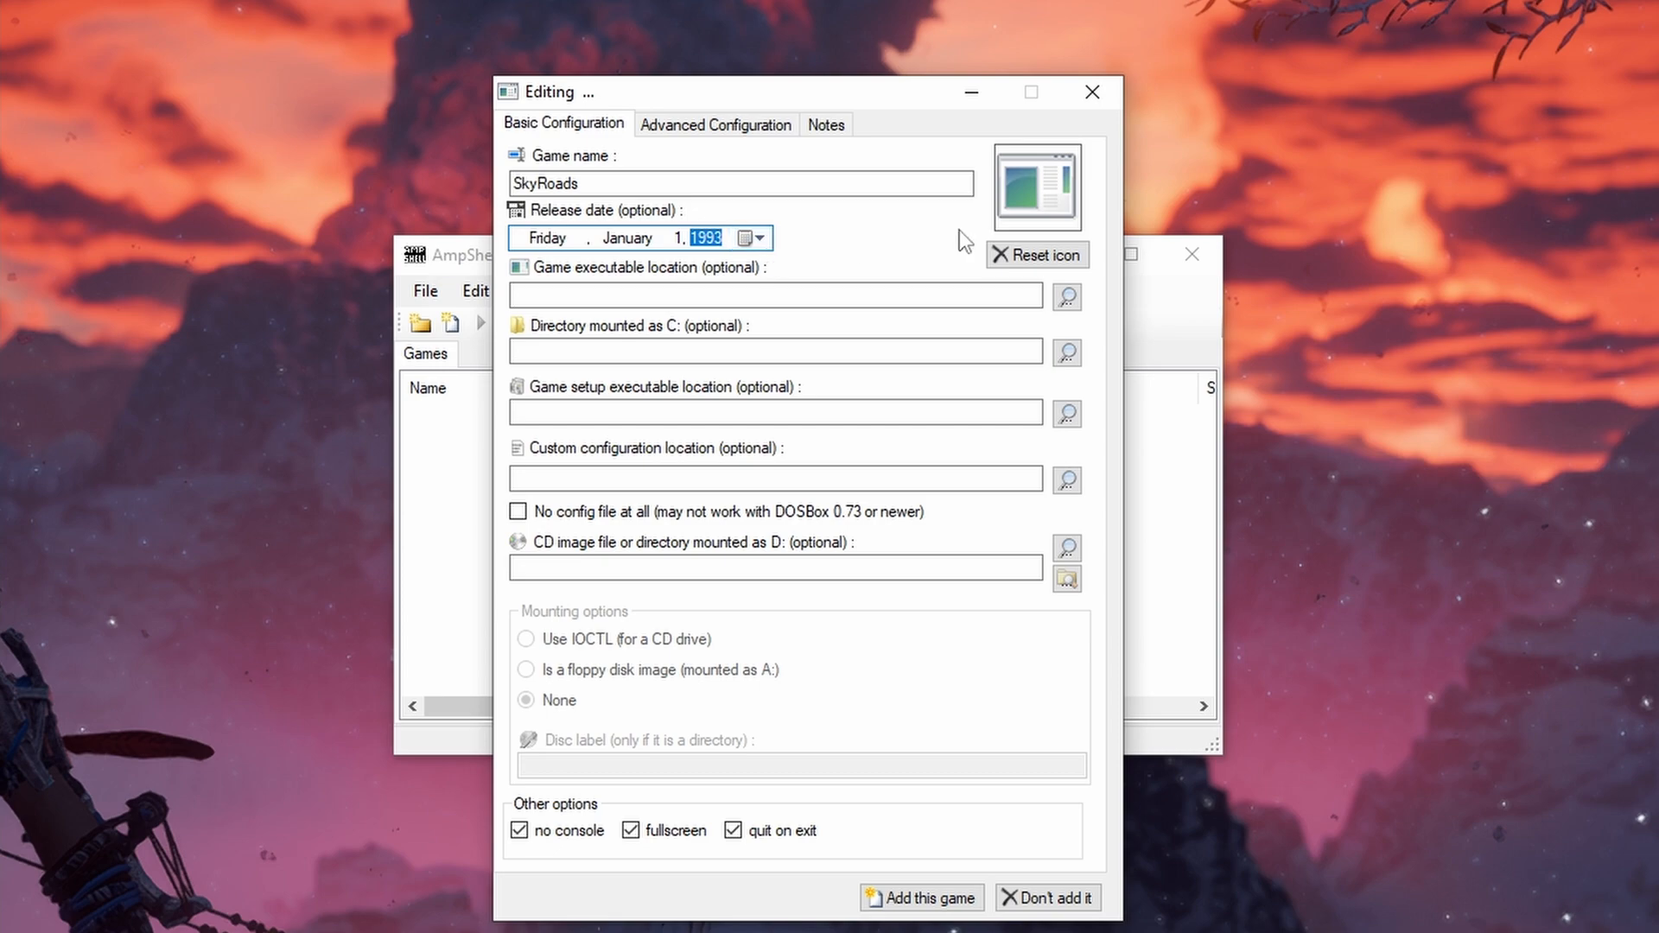
{"action": "left_click", "coordinate": [1068, 296]}
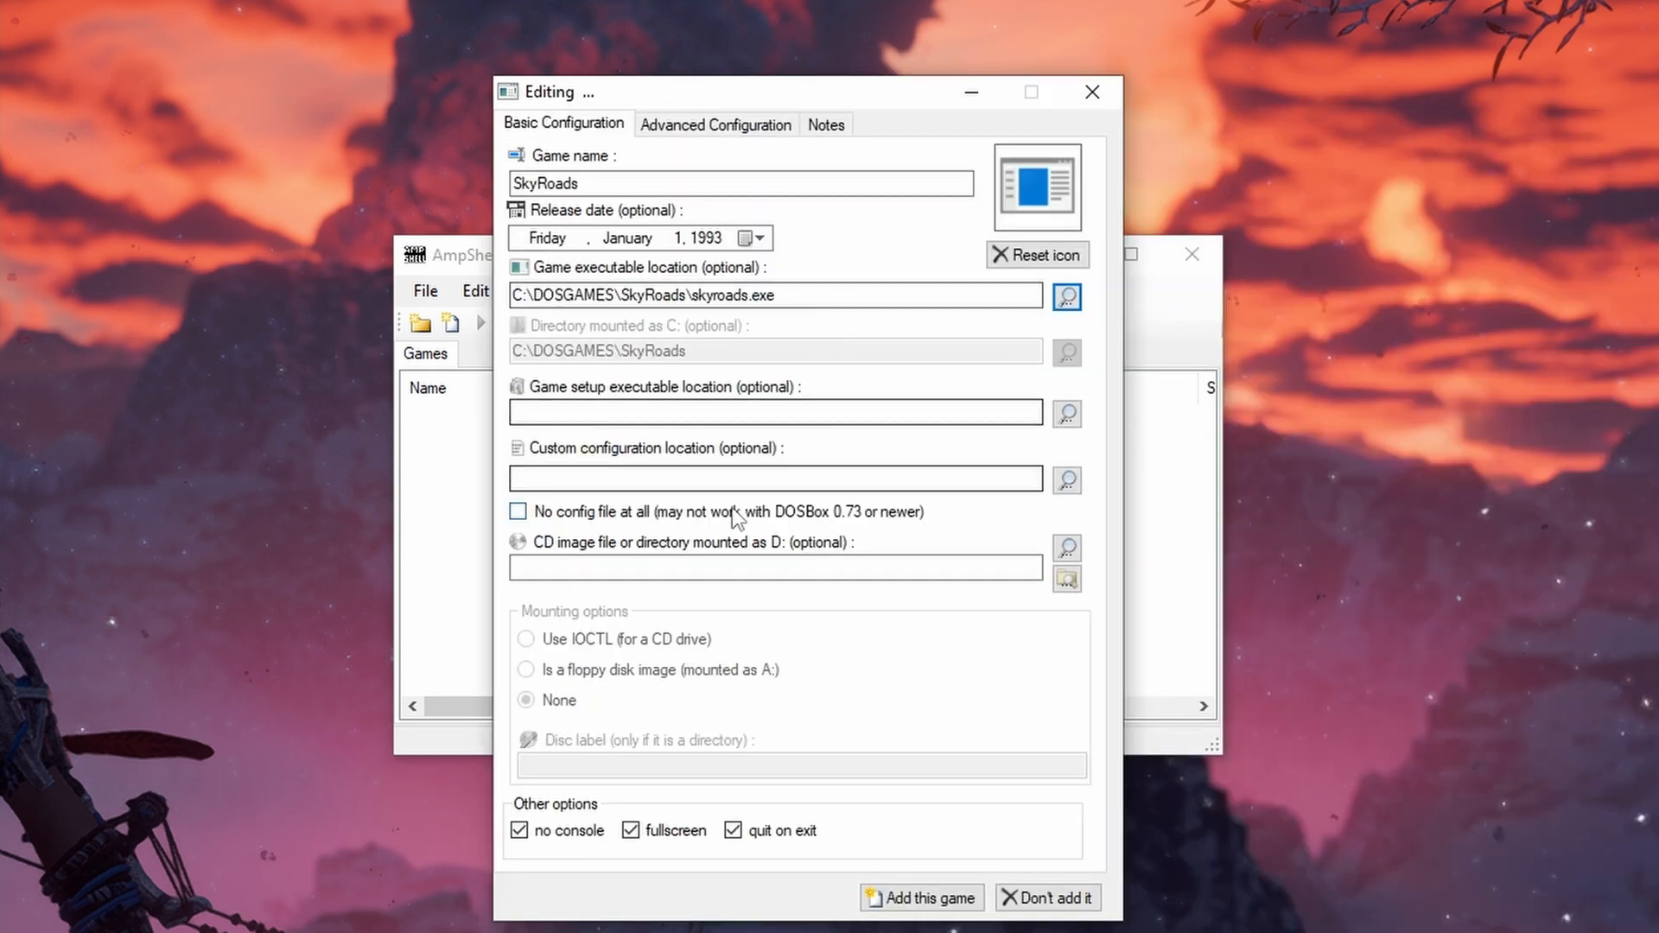
{"action": "left_click", "coordinate": [919, 897]}
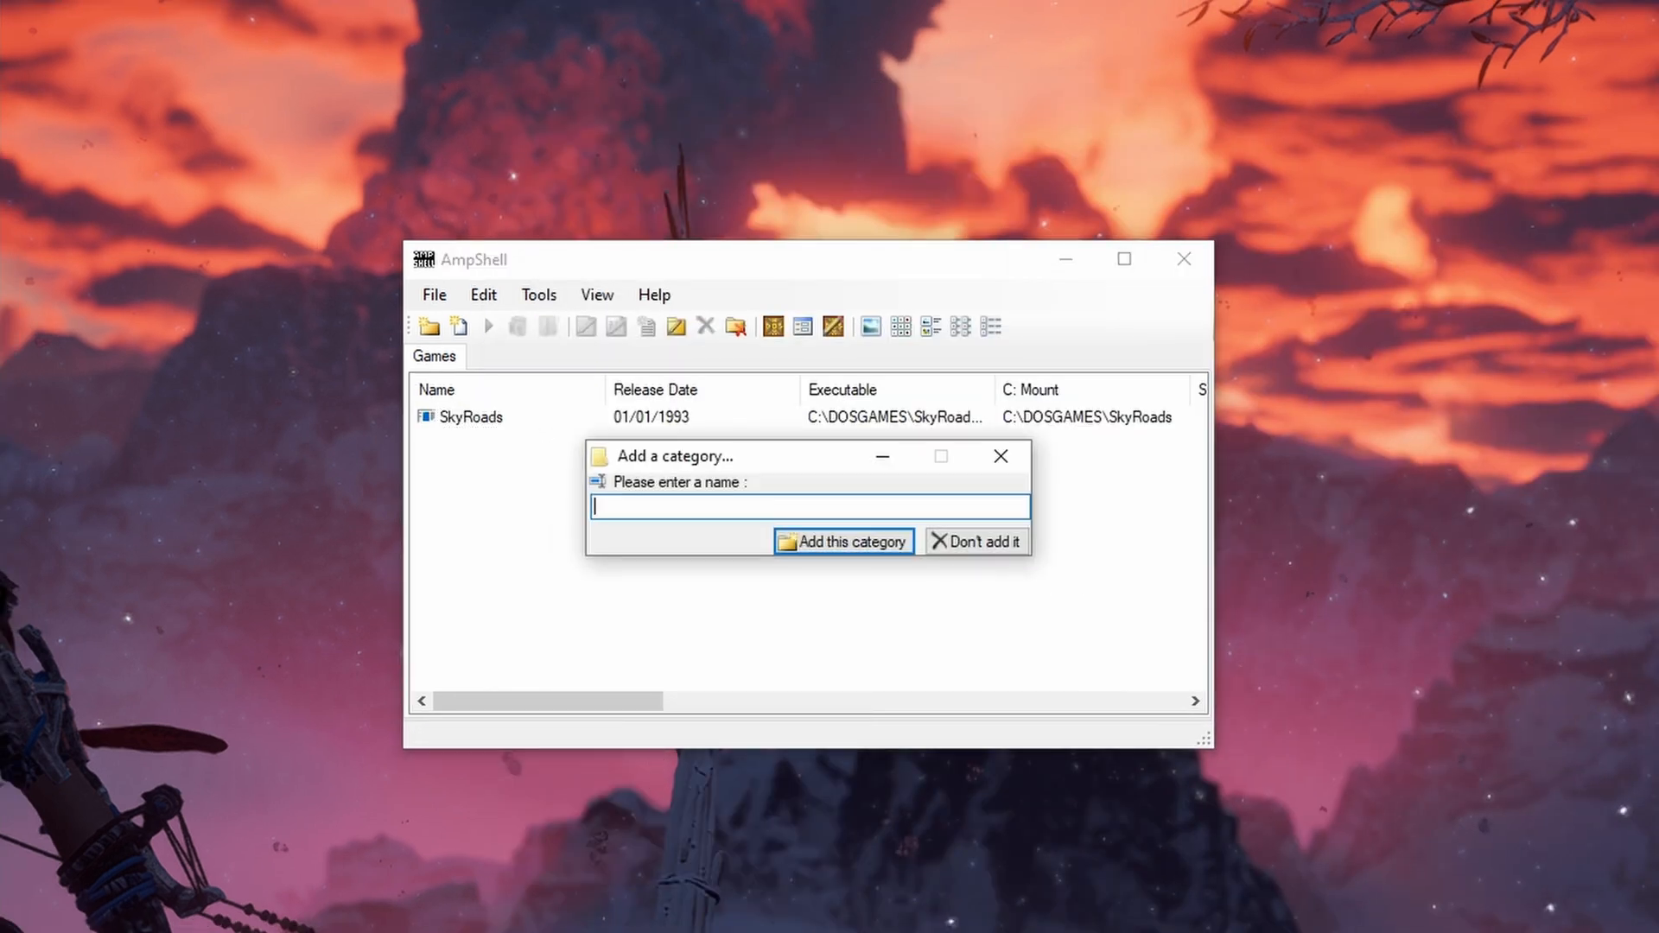
- Create a Frustrating Games category and view SkyRoads inside it
{"action": "type", "text": "Frustrating"}
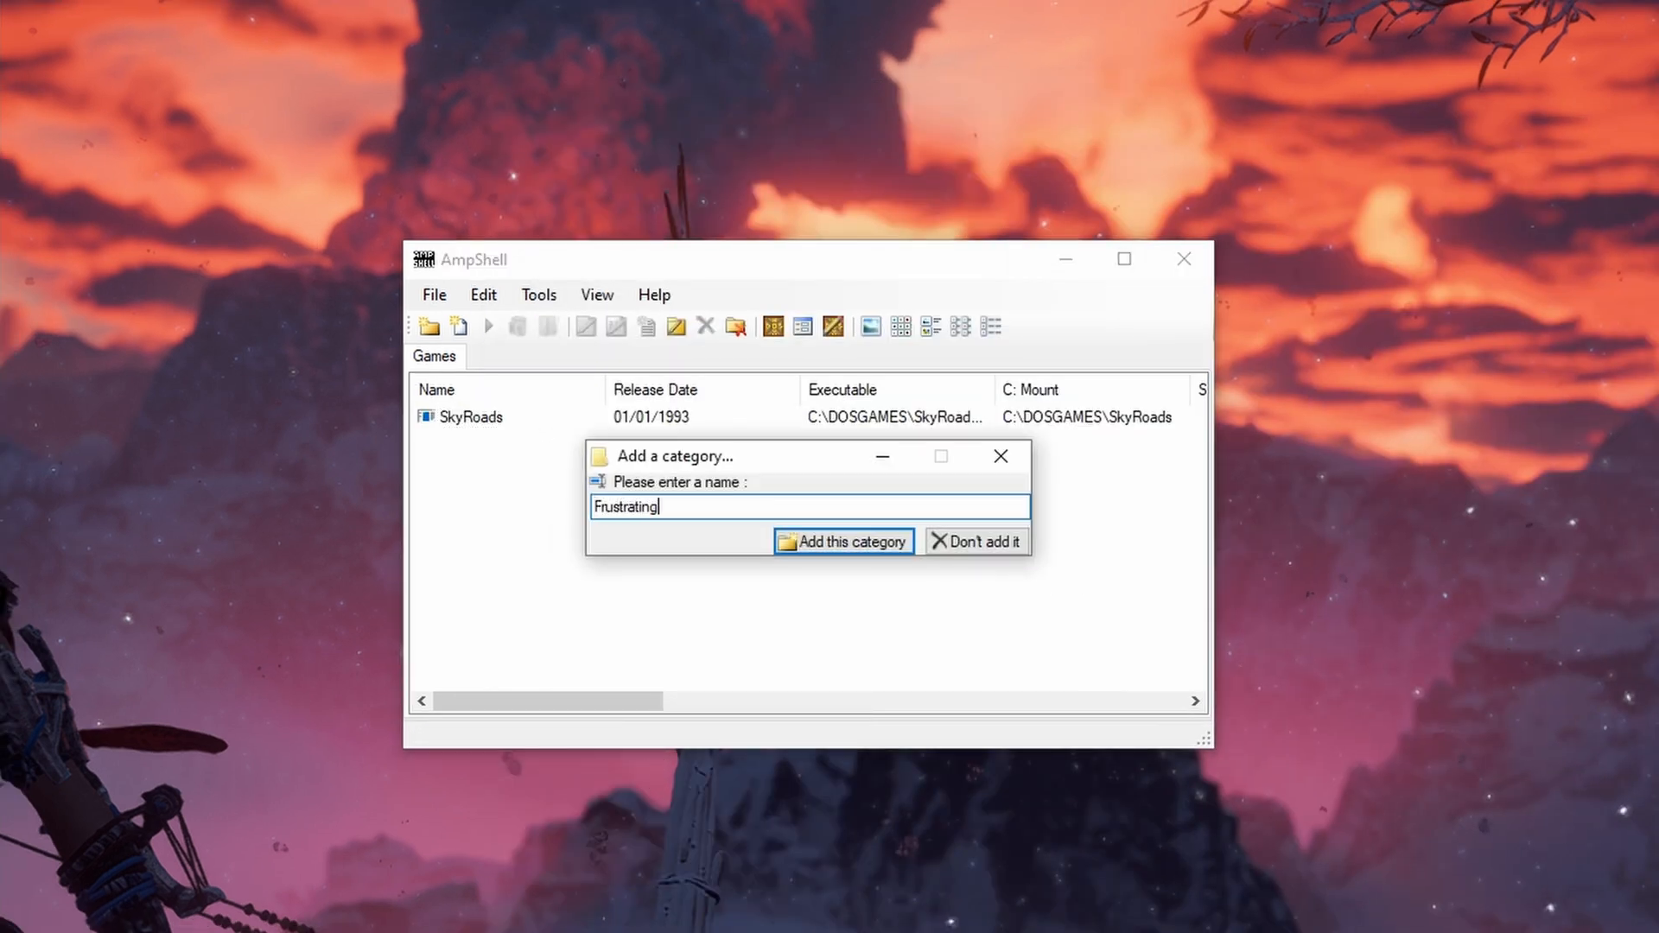
{"action": "left_click", "coordinate": [843, 541]}
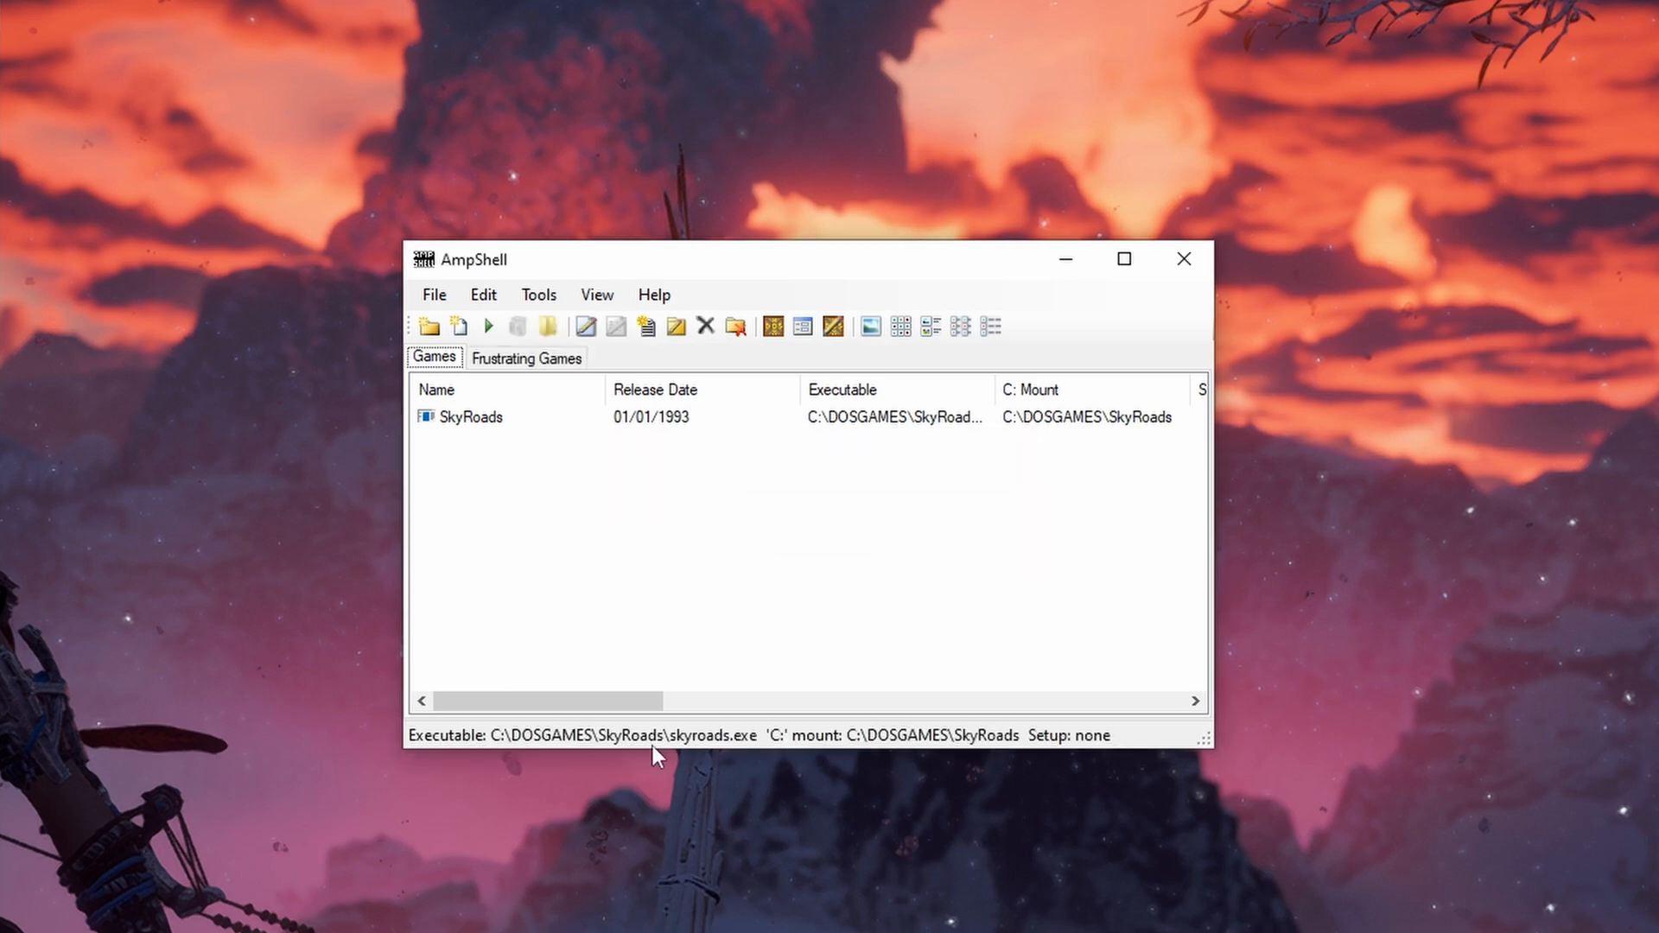
{"action": "left_click", "coordinate": [525, 356]}
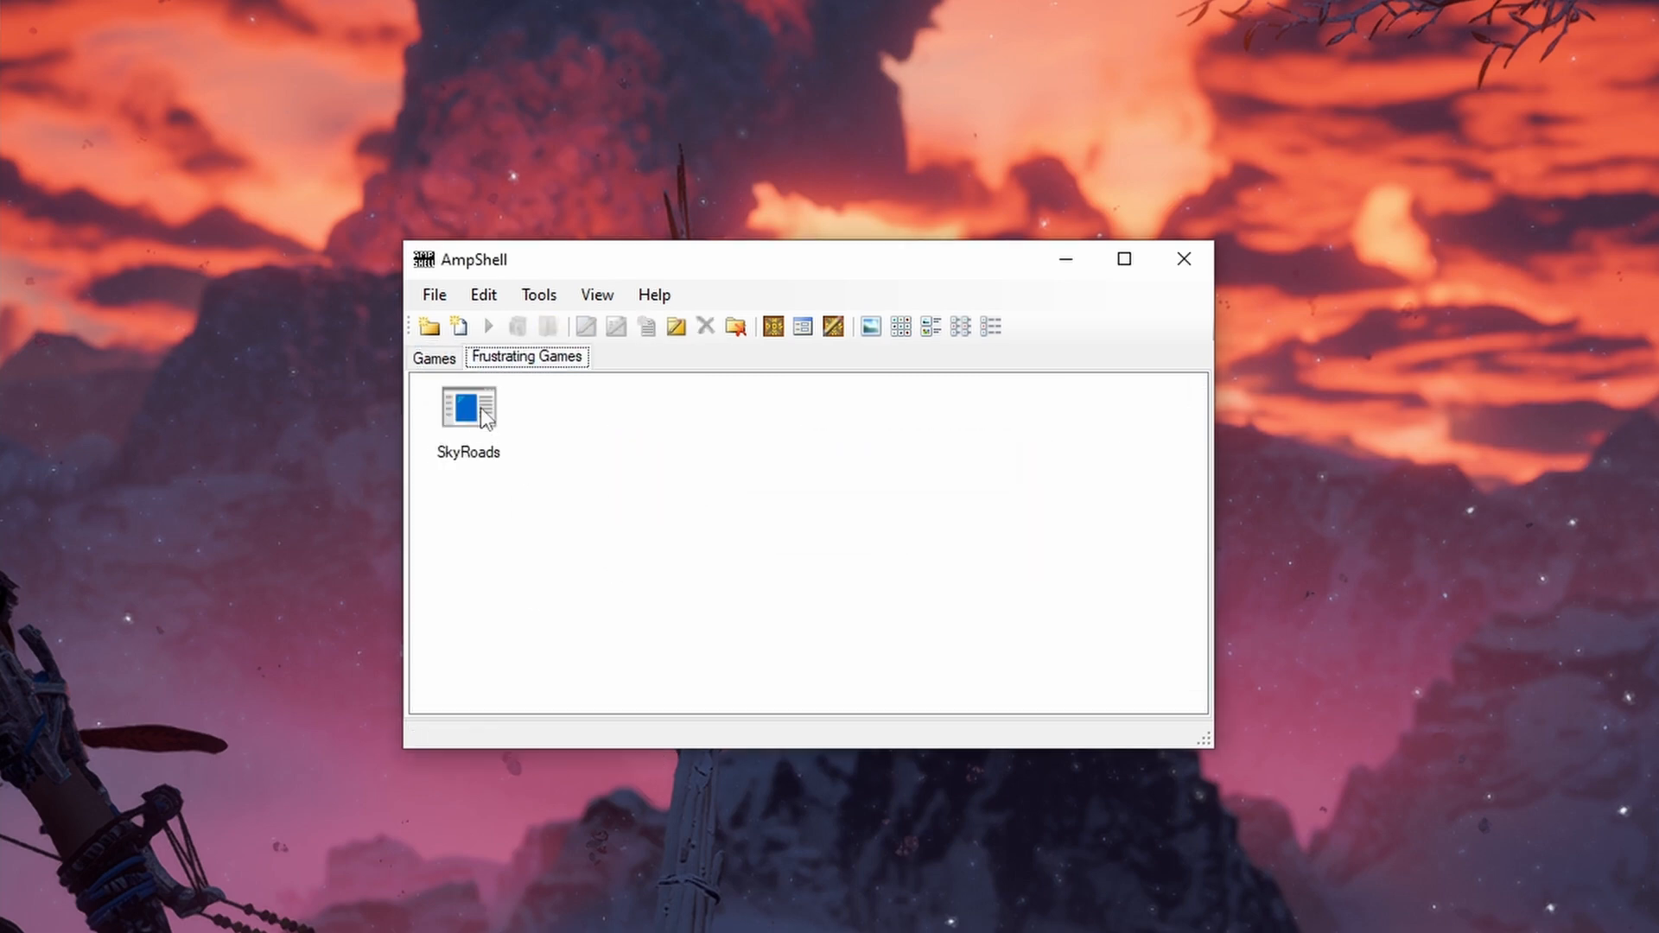